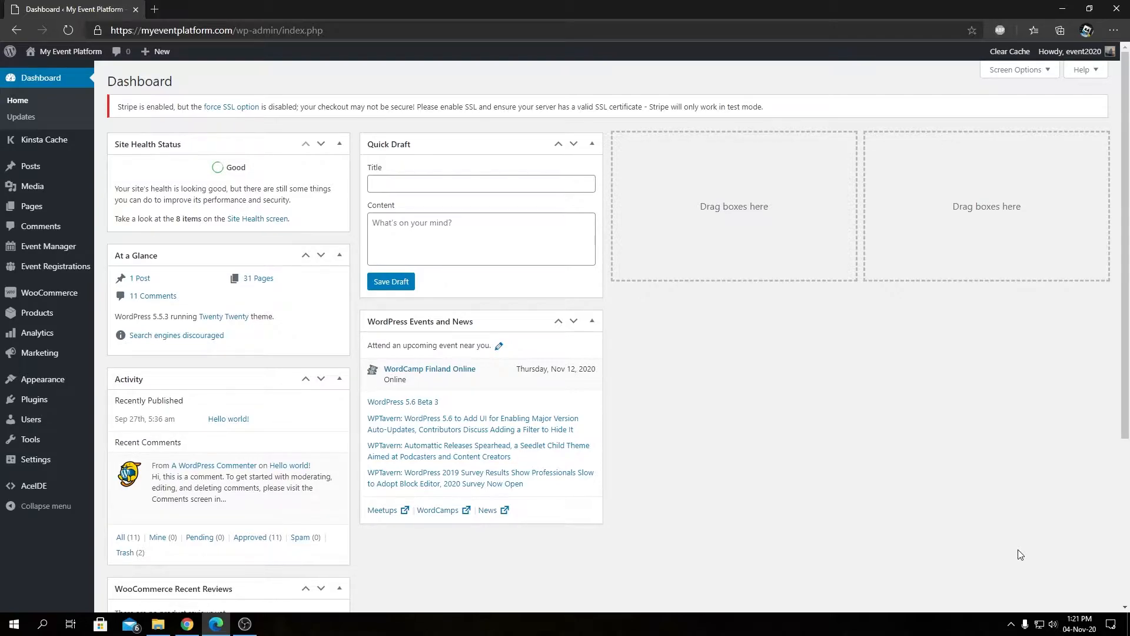
mouse_move(703, 328)
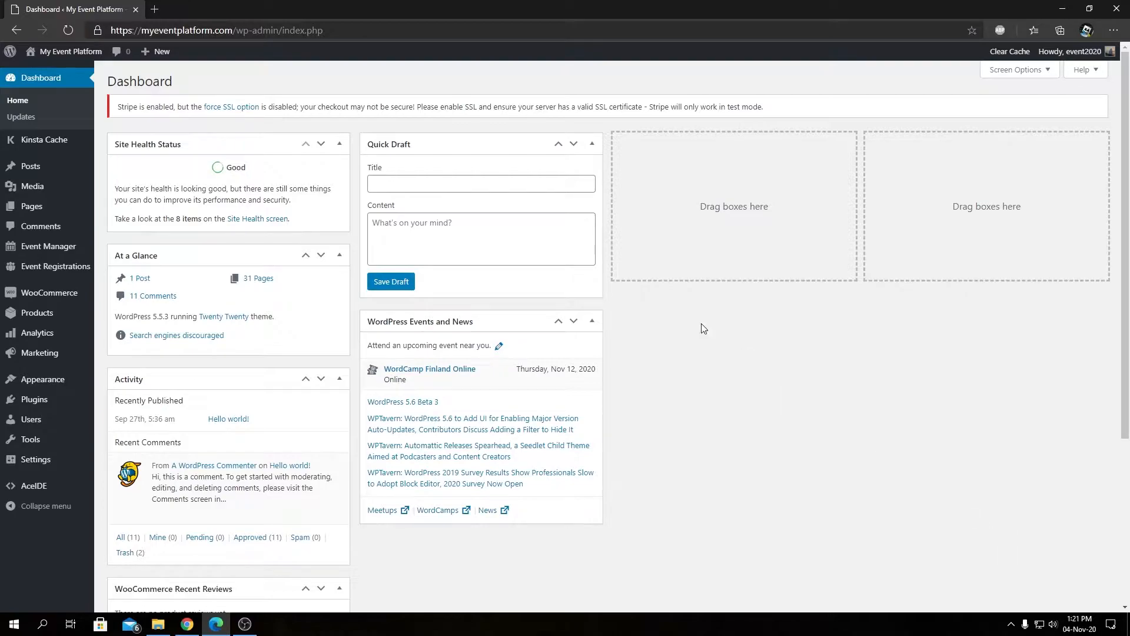
Create a new blank page and review its available templates under Page Attributes.
click(156, 51)
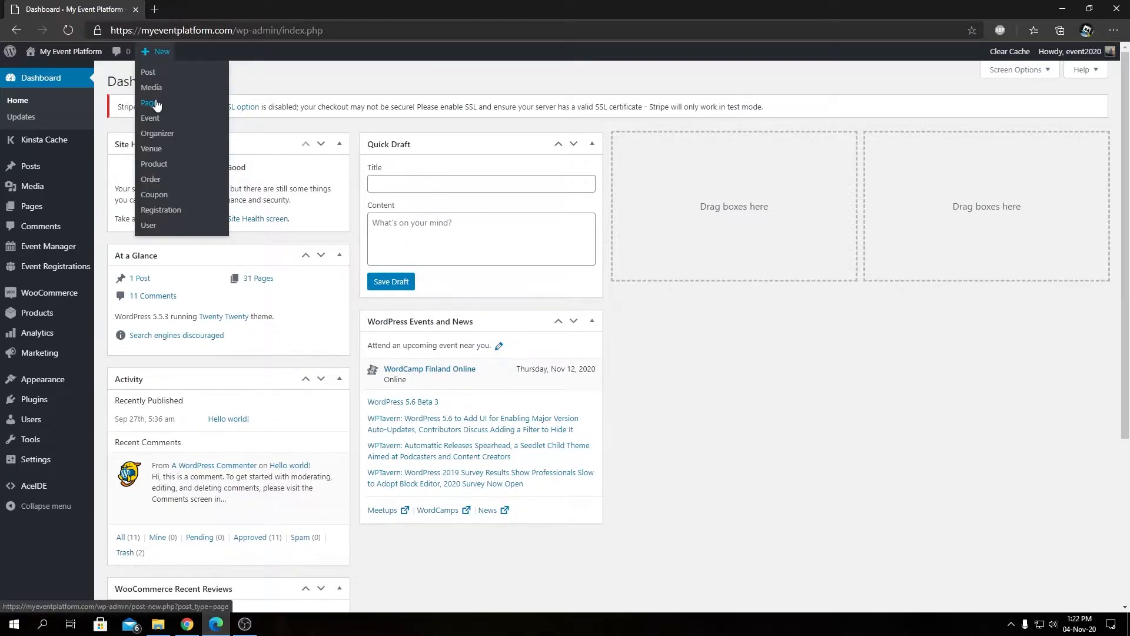
click(149, 103)
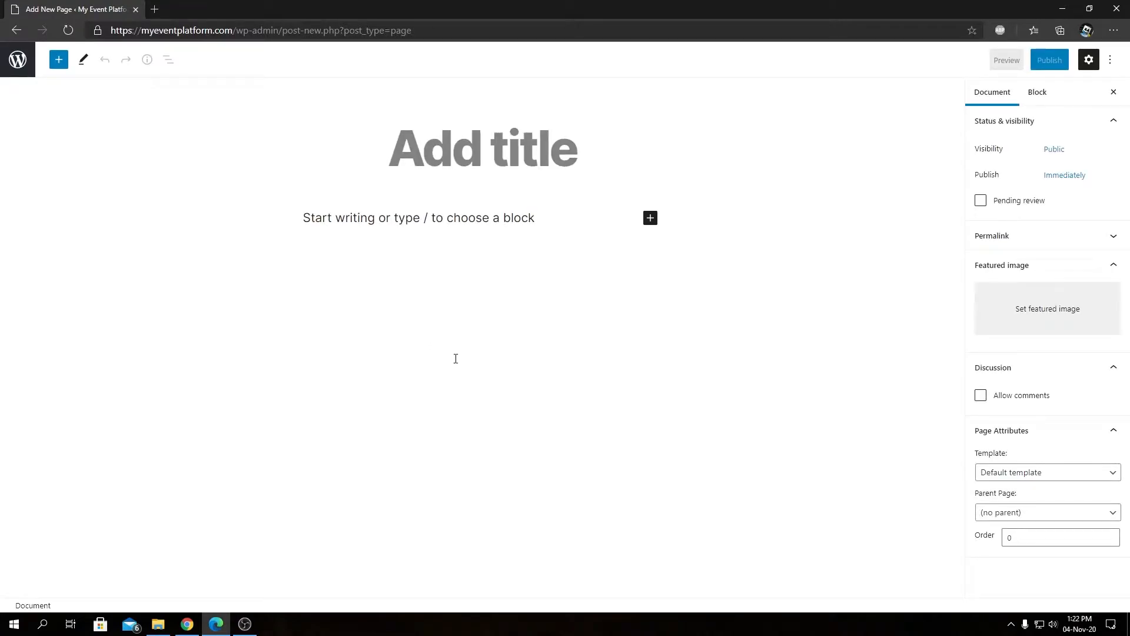
mouse_move(1016, 433)
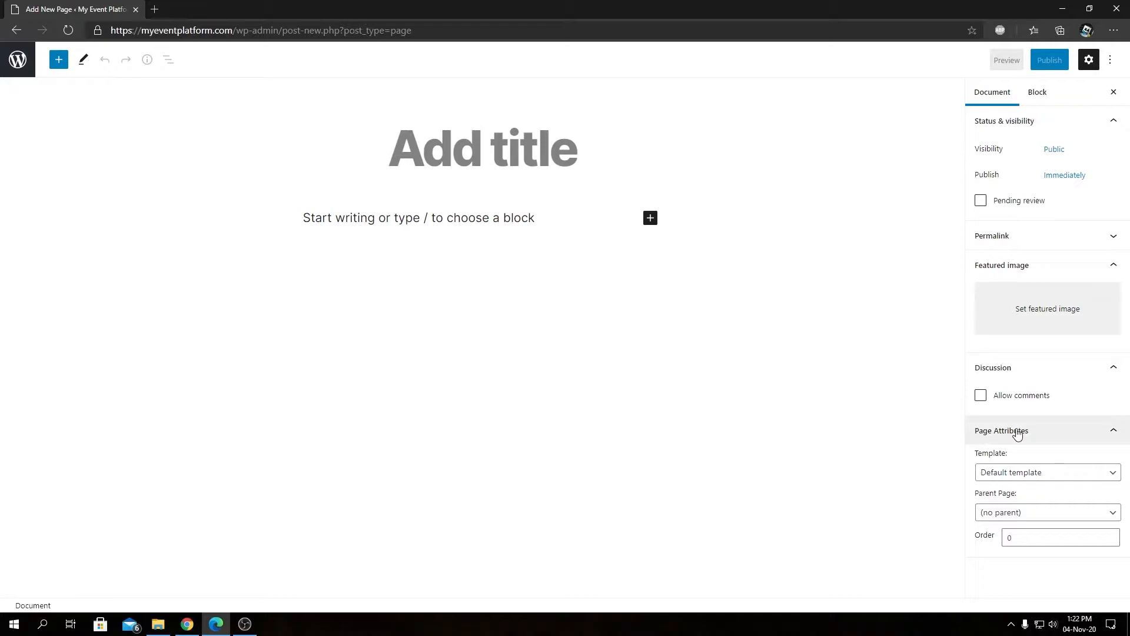
click(482, 148)
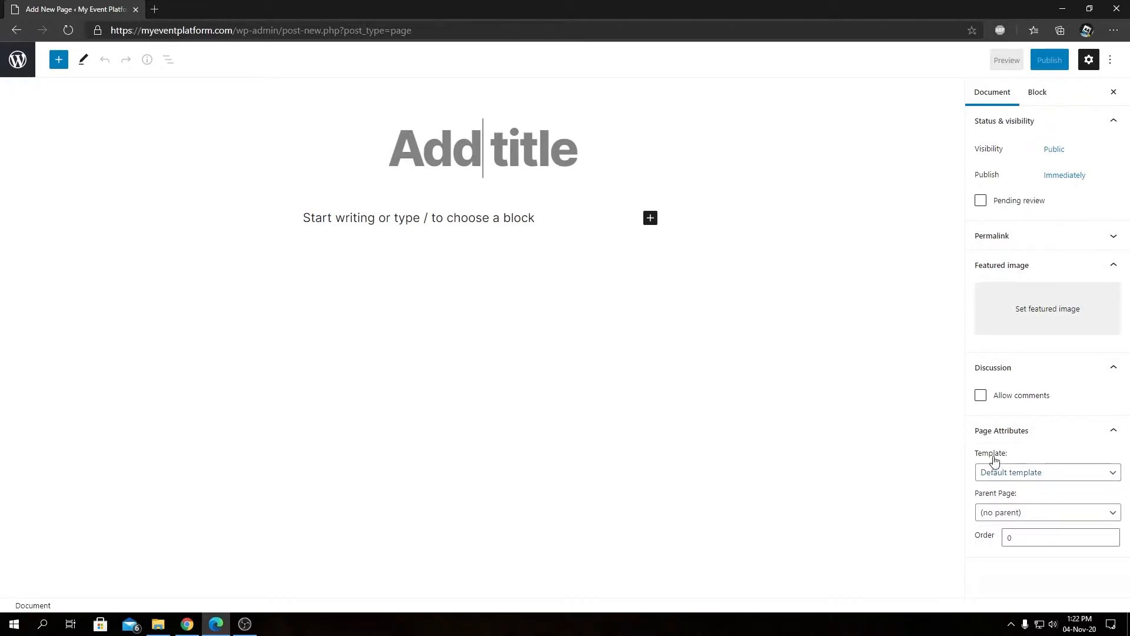
click(1046, 472)
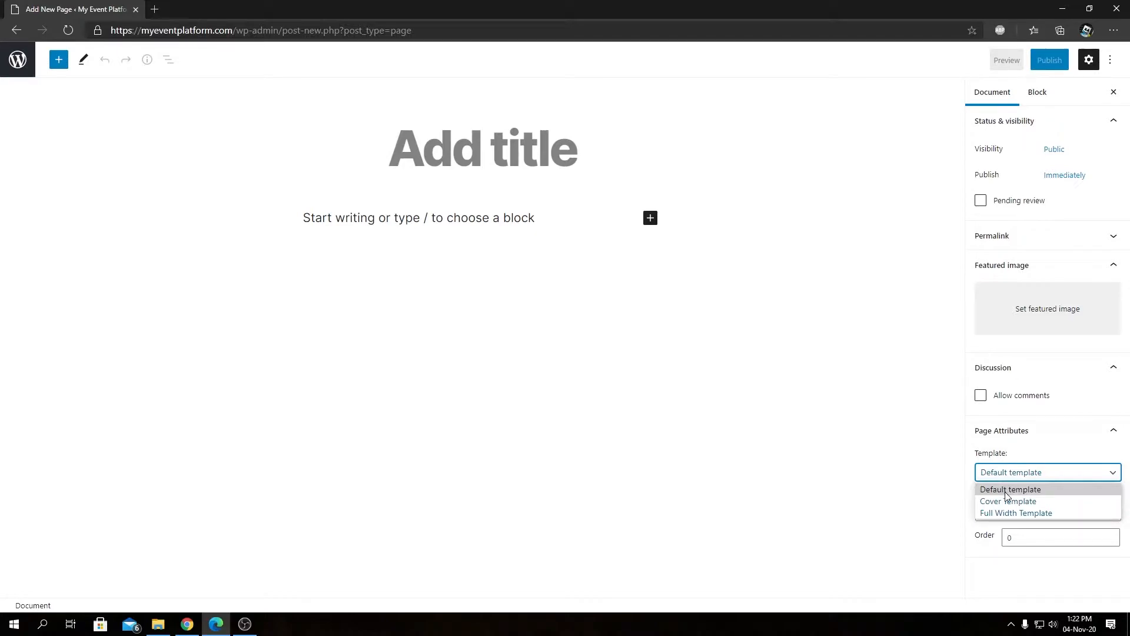
mouse_move(1016, 512)
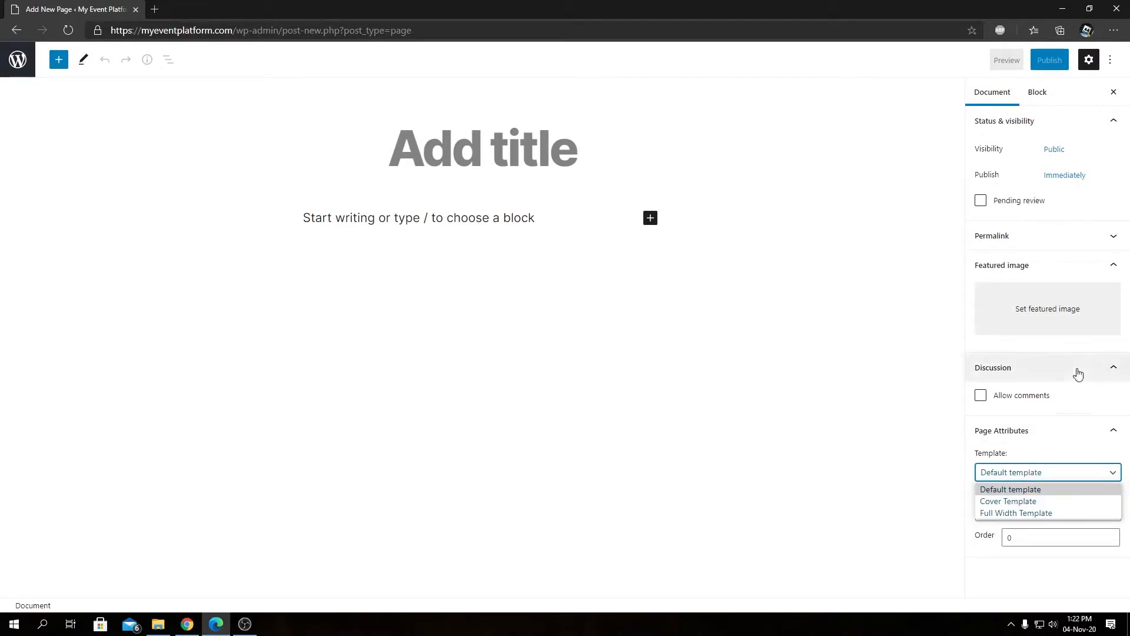
click(1011, 489)
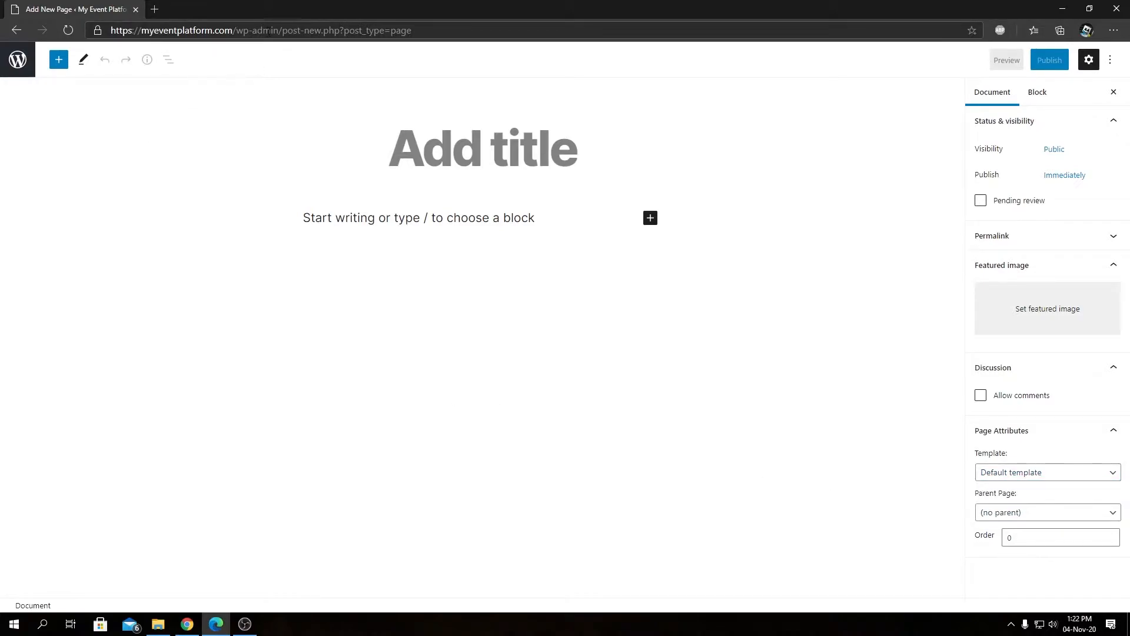
Load the wp-admin dashboard in a second browser tab.
click(259, 30)
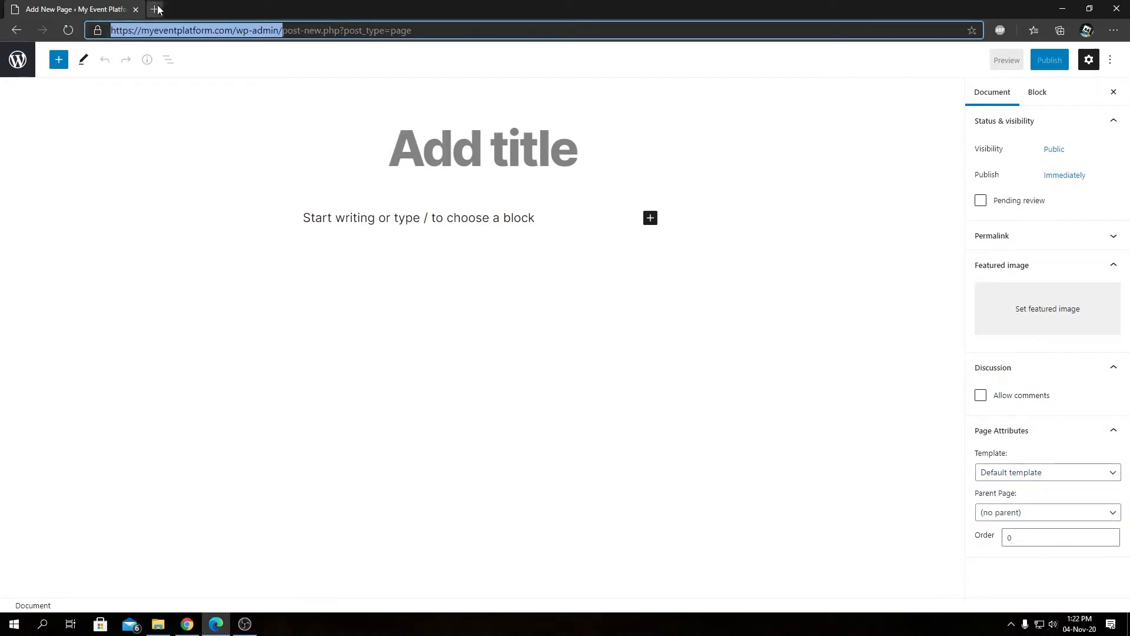
click(154, 9)
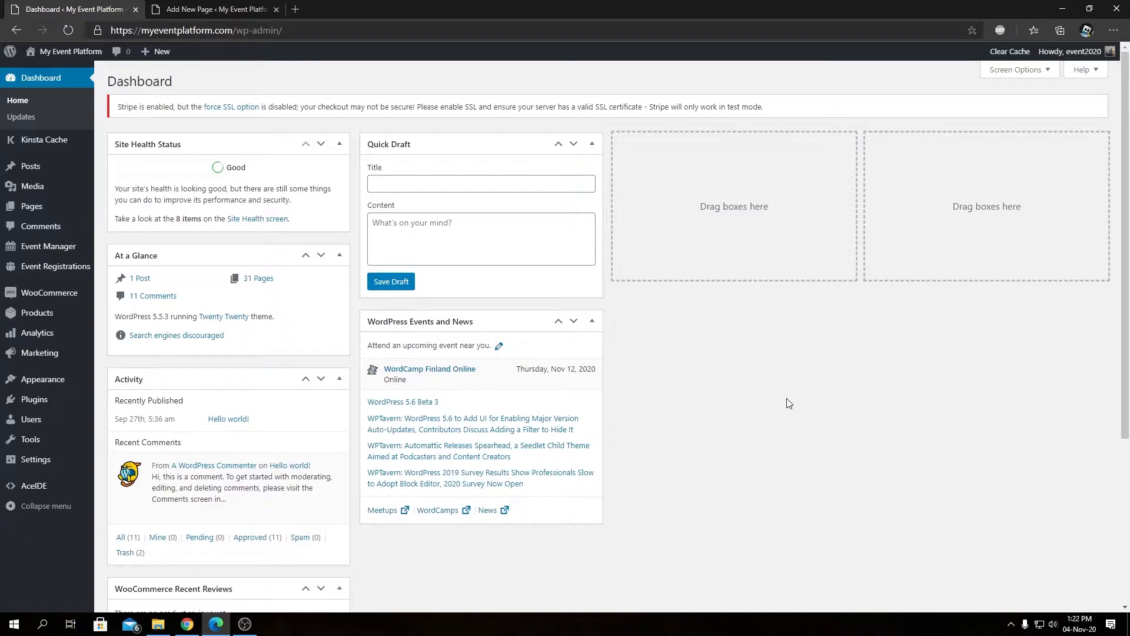
mouse_move(790, 397)
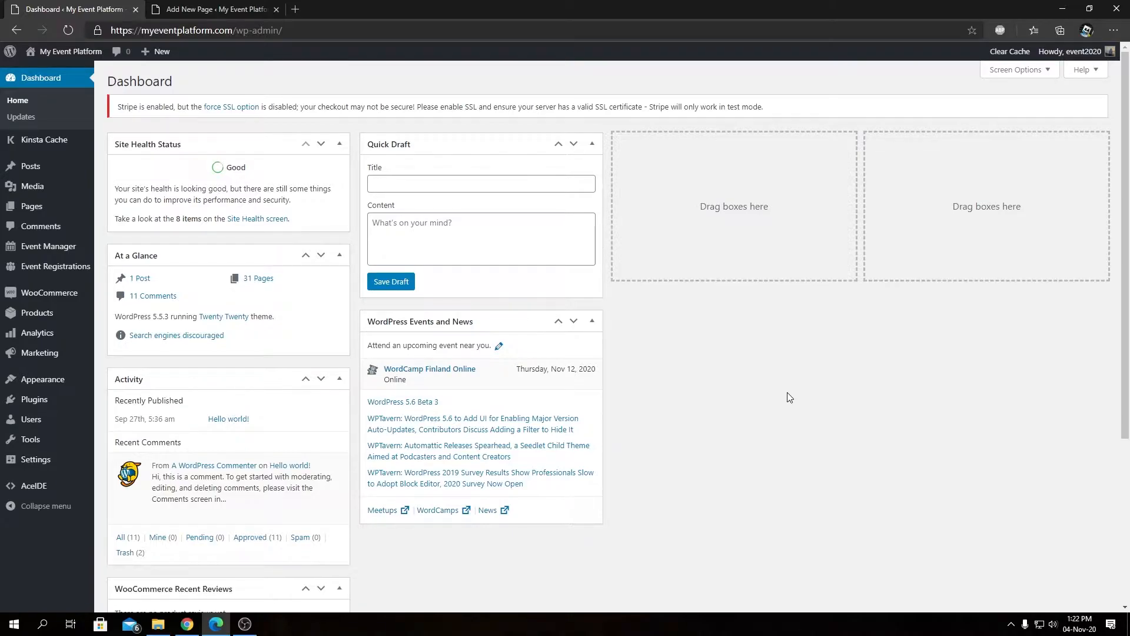
mouse_move(884, 346)
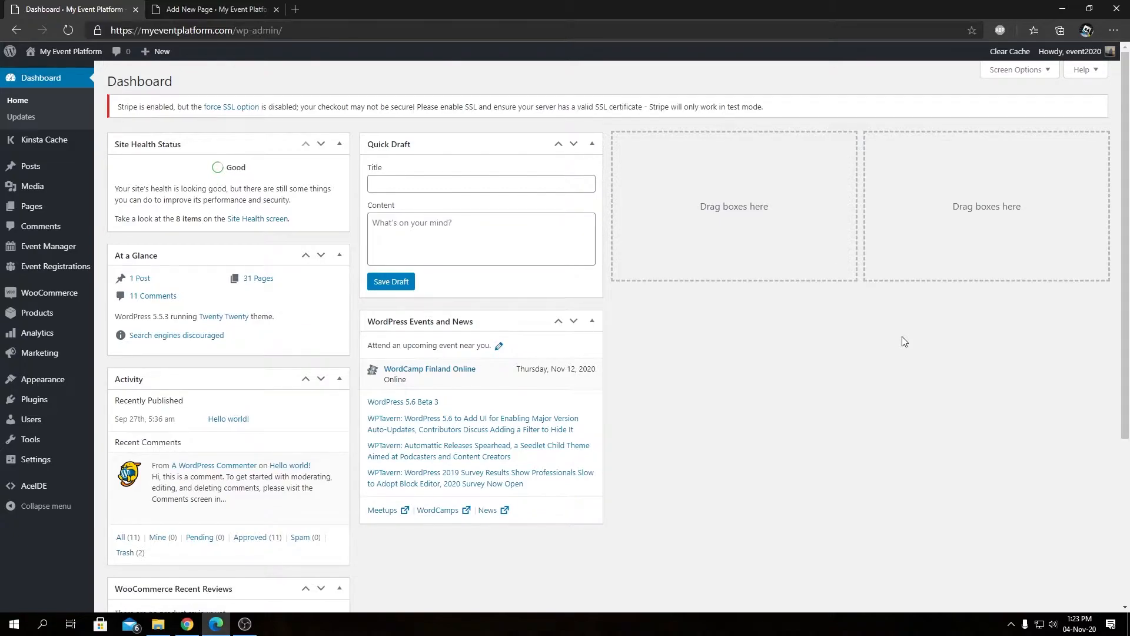
mouse_move(782, 386)
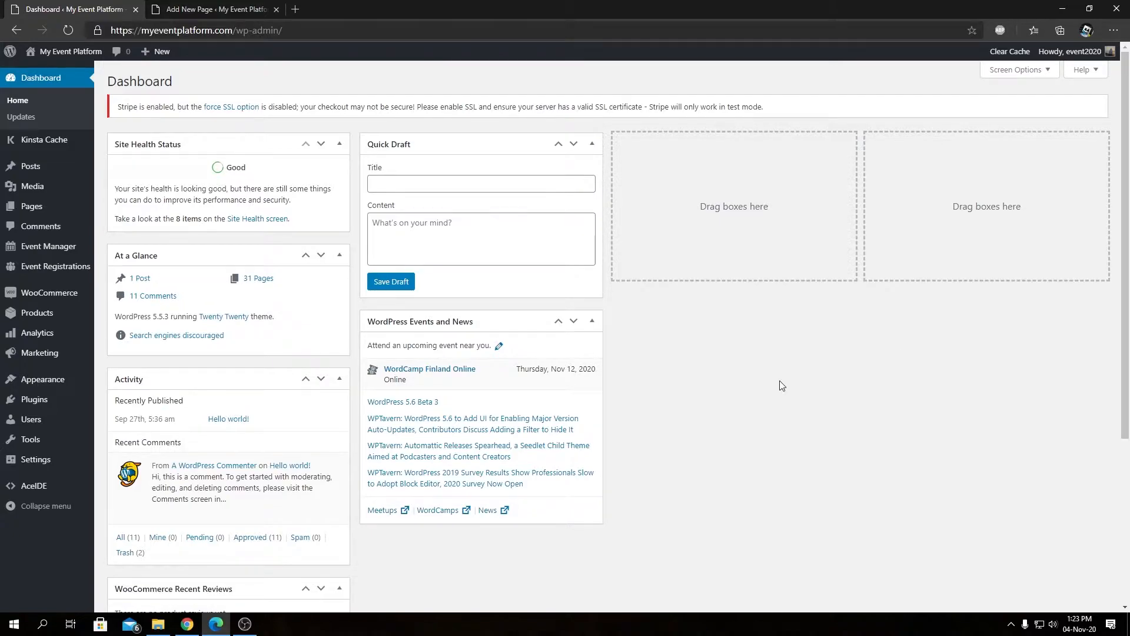
mouse_move(364, 426)
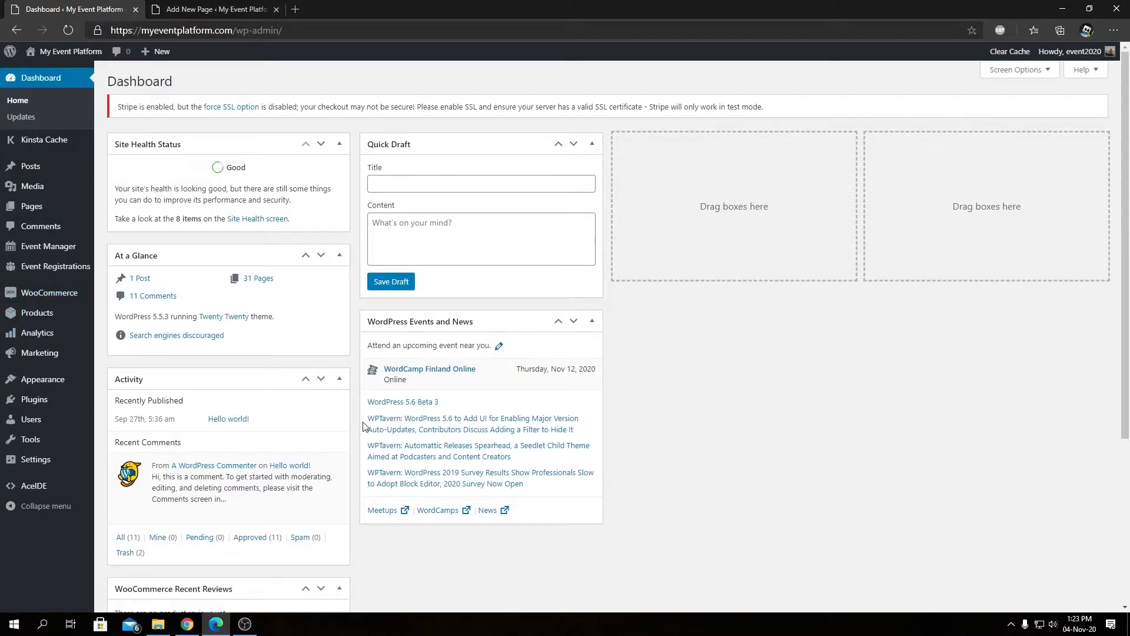
mouse_move(366, 408)
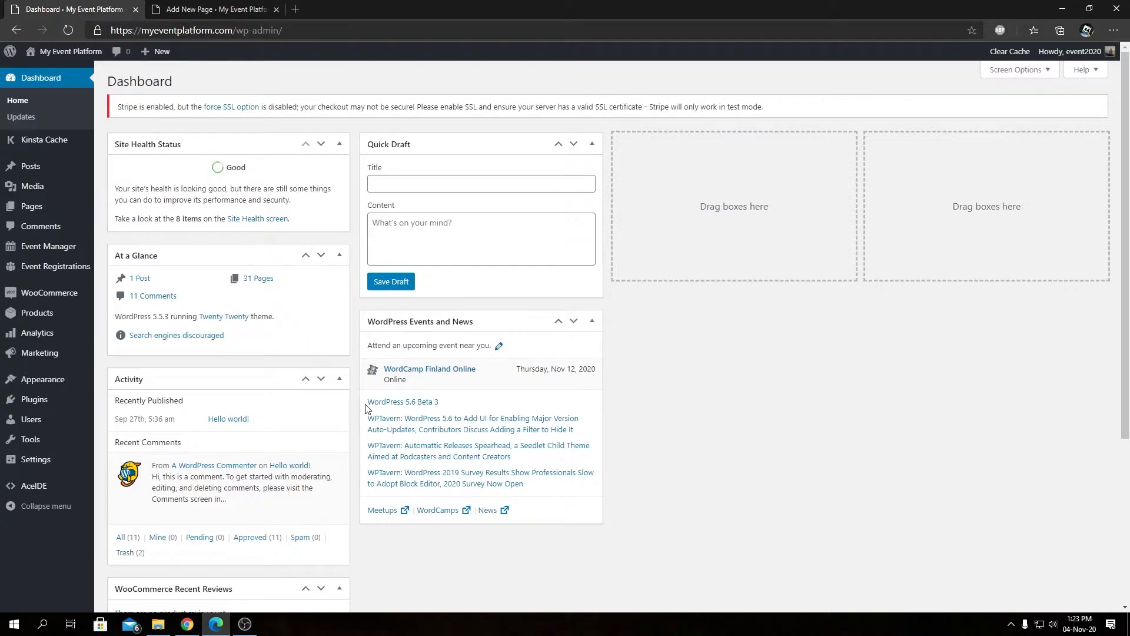
mouse_move(372, 398)
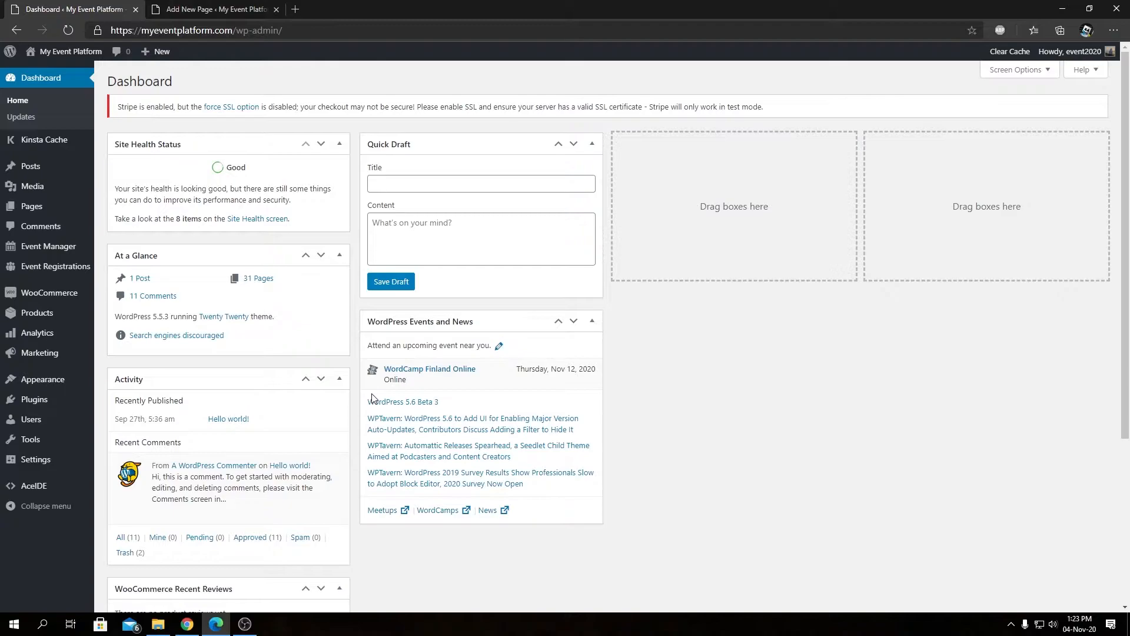
In AceIDE, expand themes > twentytwenty in the file tree.
click(33, 485)
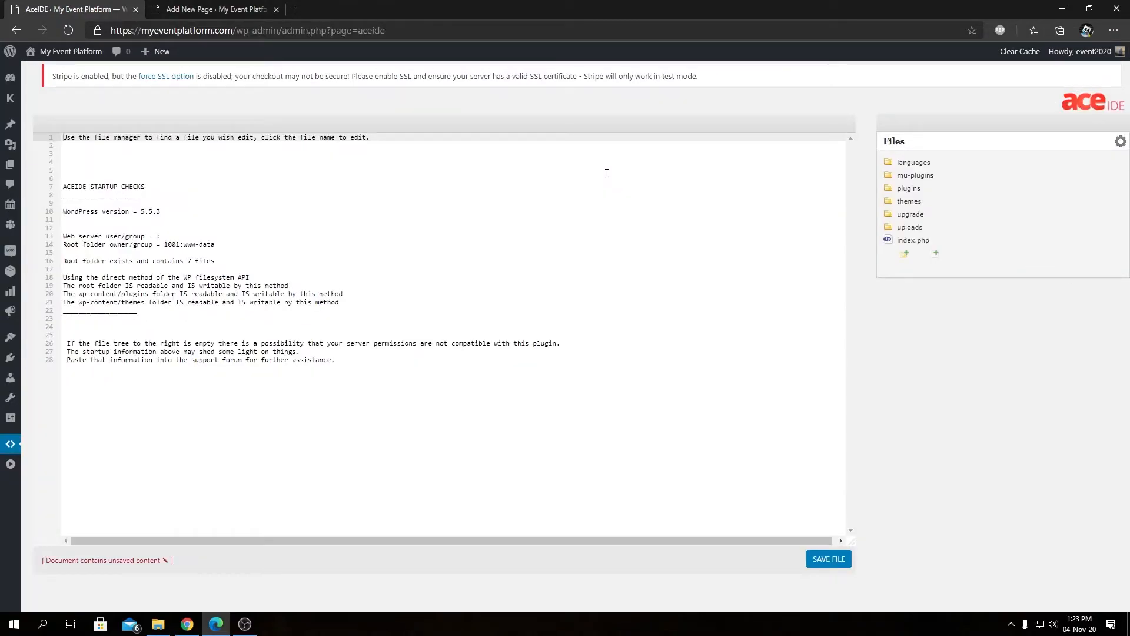
mouse_move(511, 226)
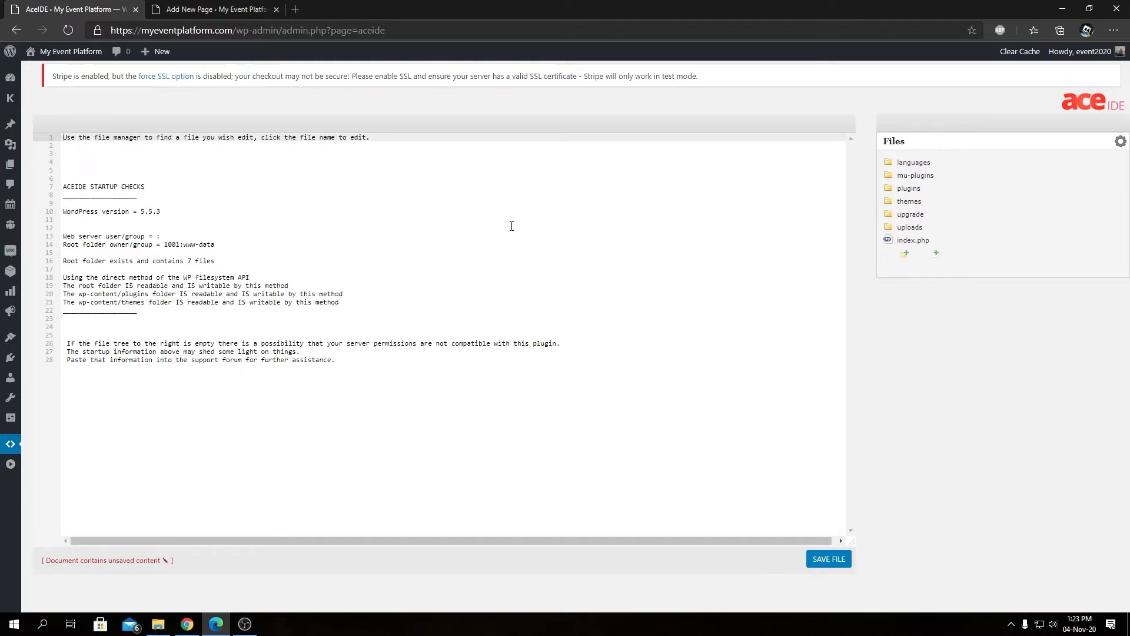
mouse_move(833, 303)
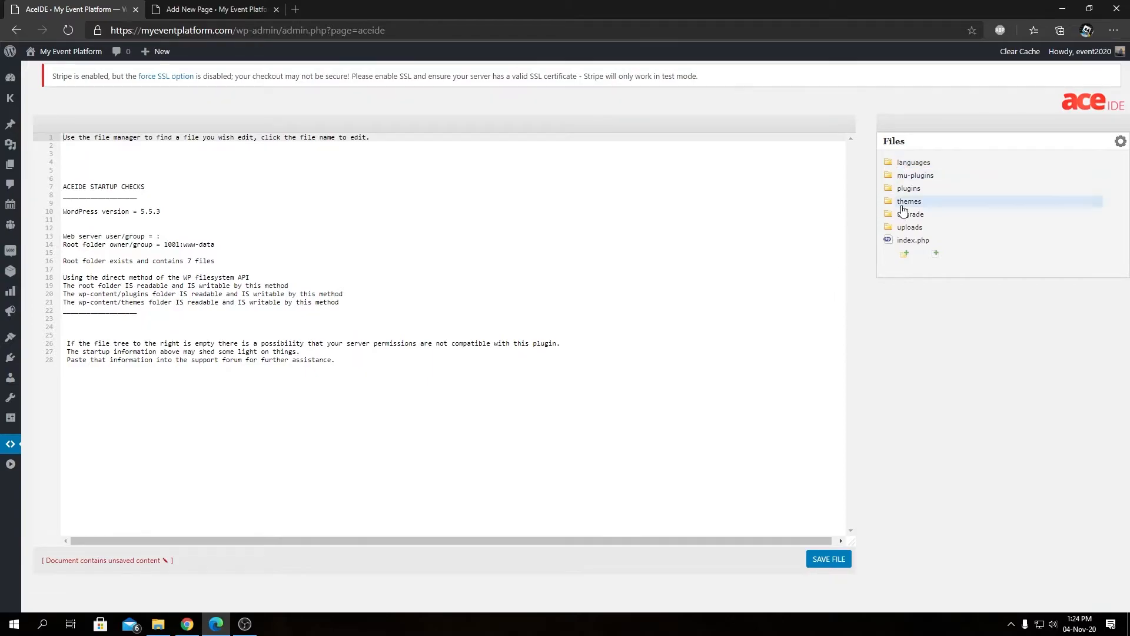
click(909, 200)
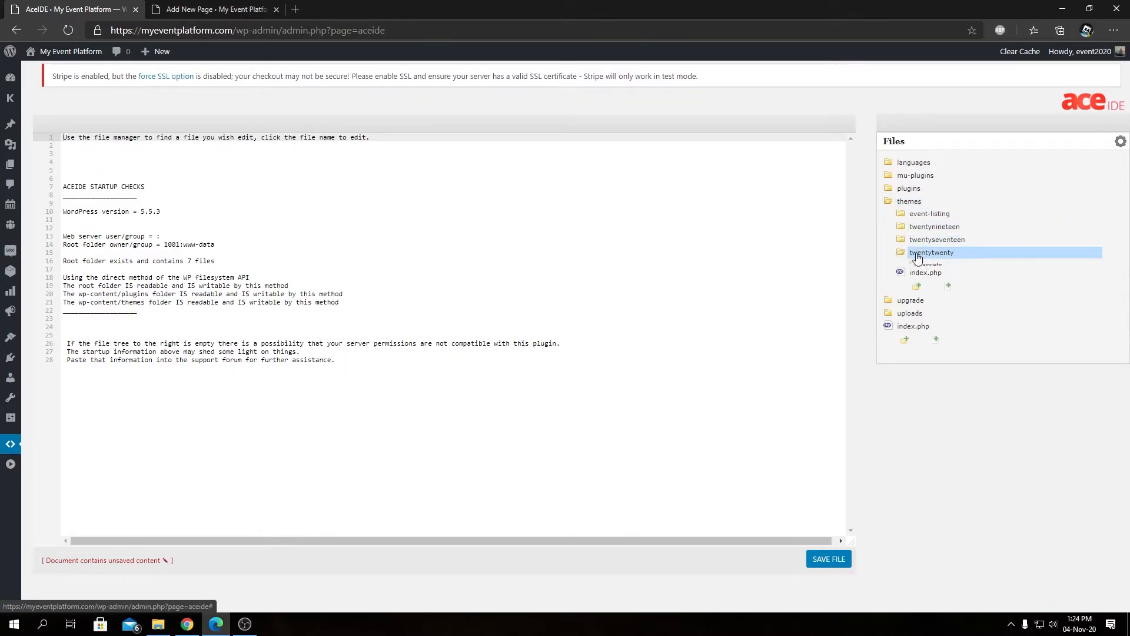
click(931, 253)
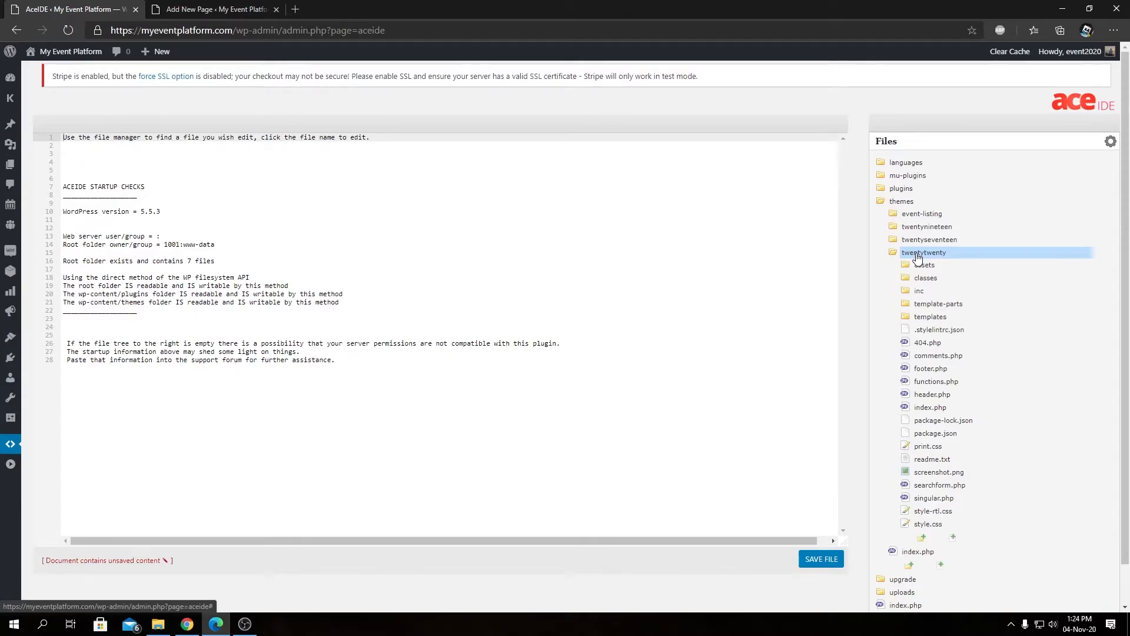
Create an empty custom.php file in the twentytwenty theme folder.
click(928, 523)
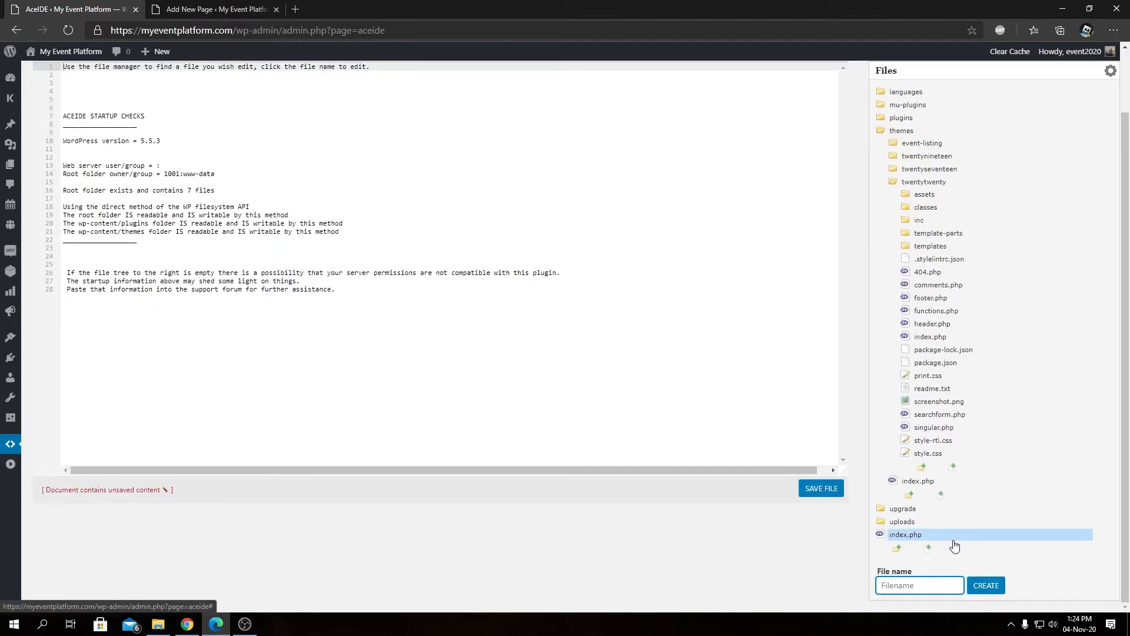
text(custom.php)
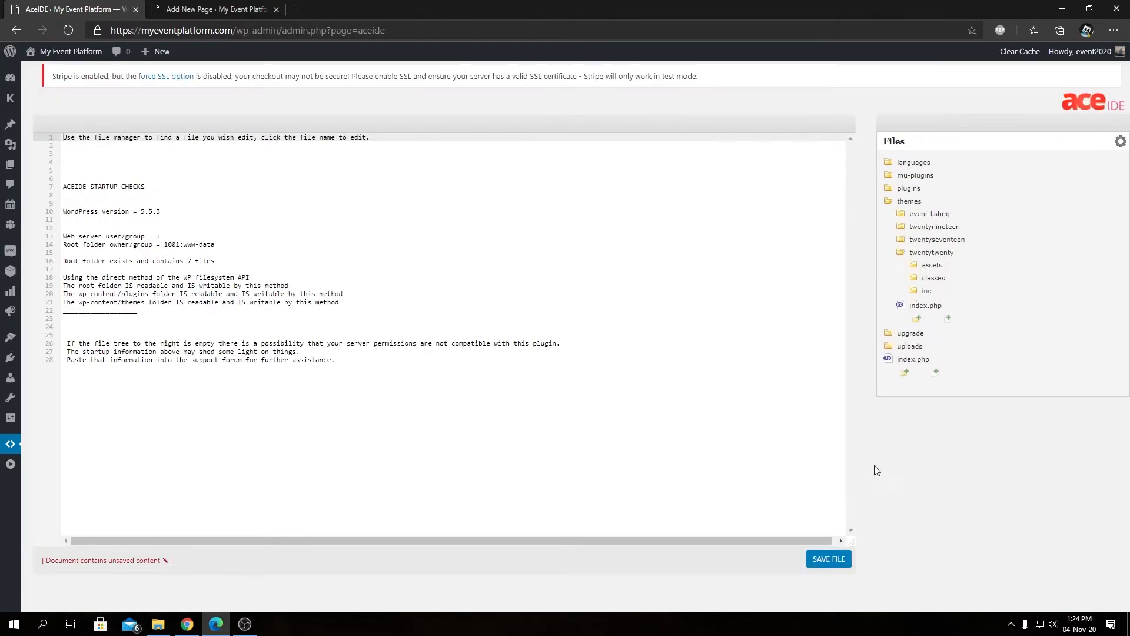
click(933, 368)
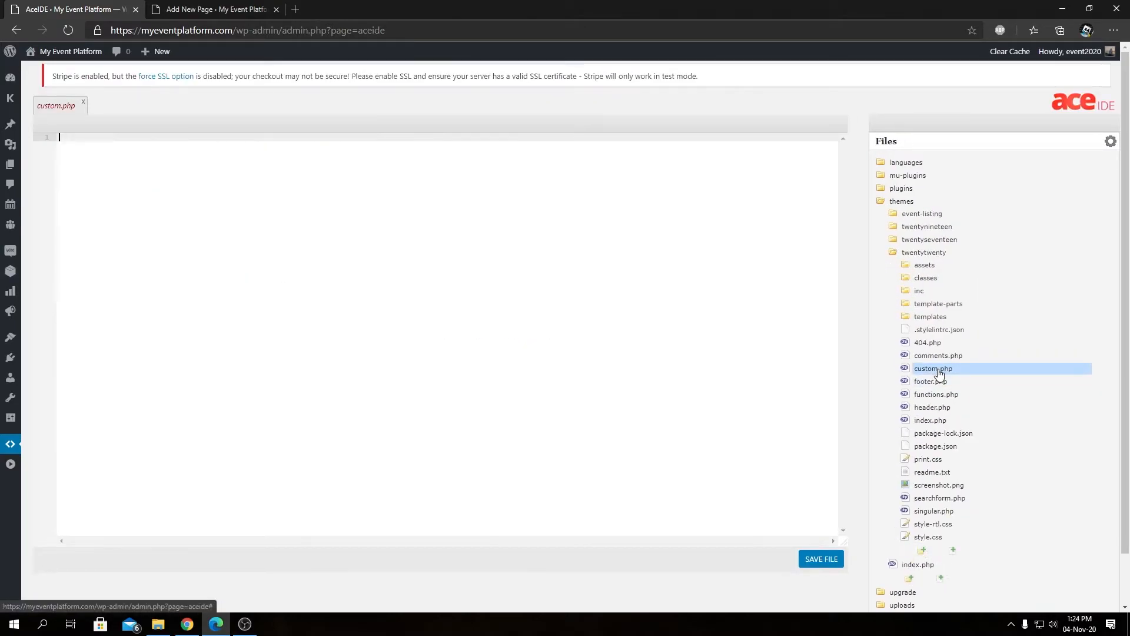
Write a PHP comment header 'Template Name: Custom' in custom.php.
text(<?)
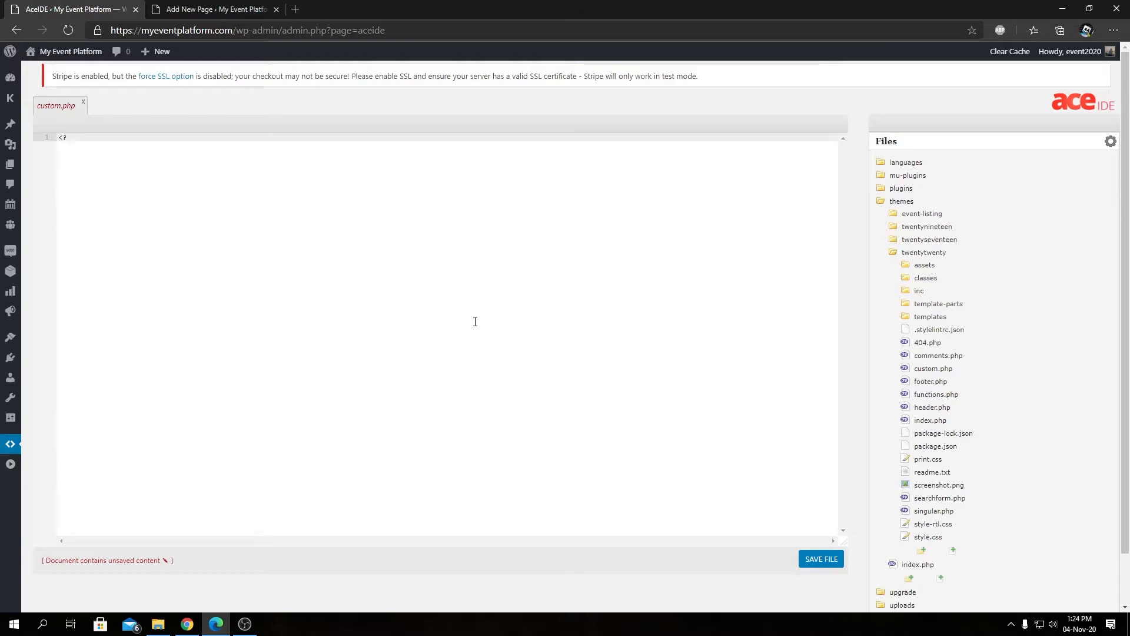
text(php ?>)
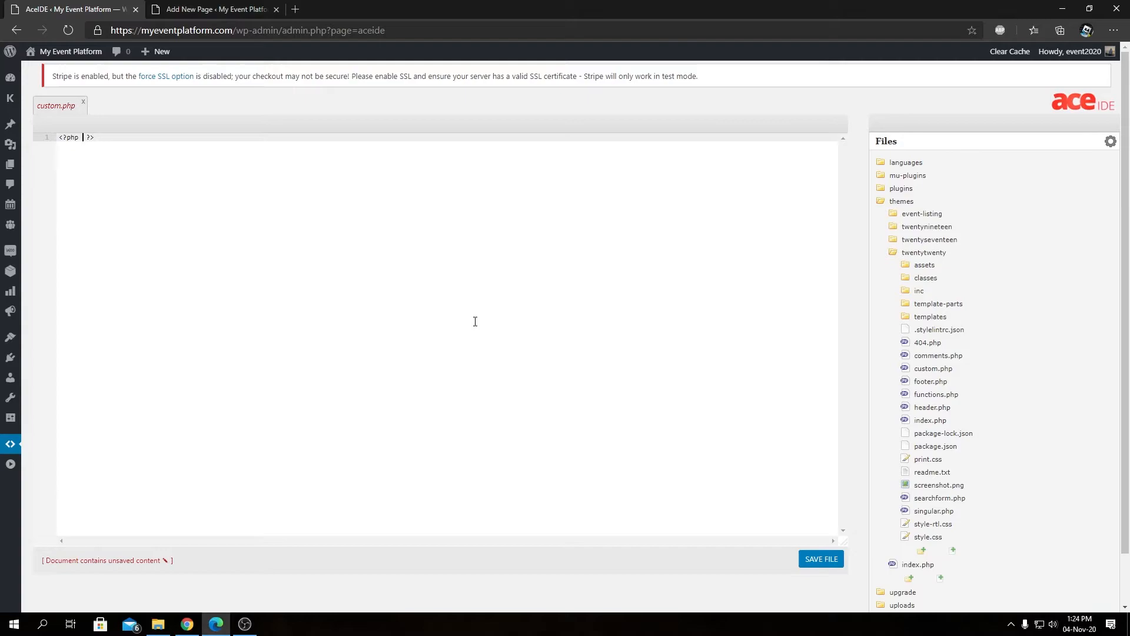
text(/* */)
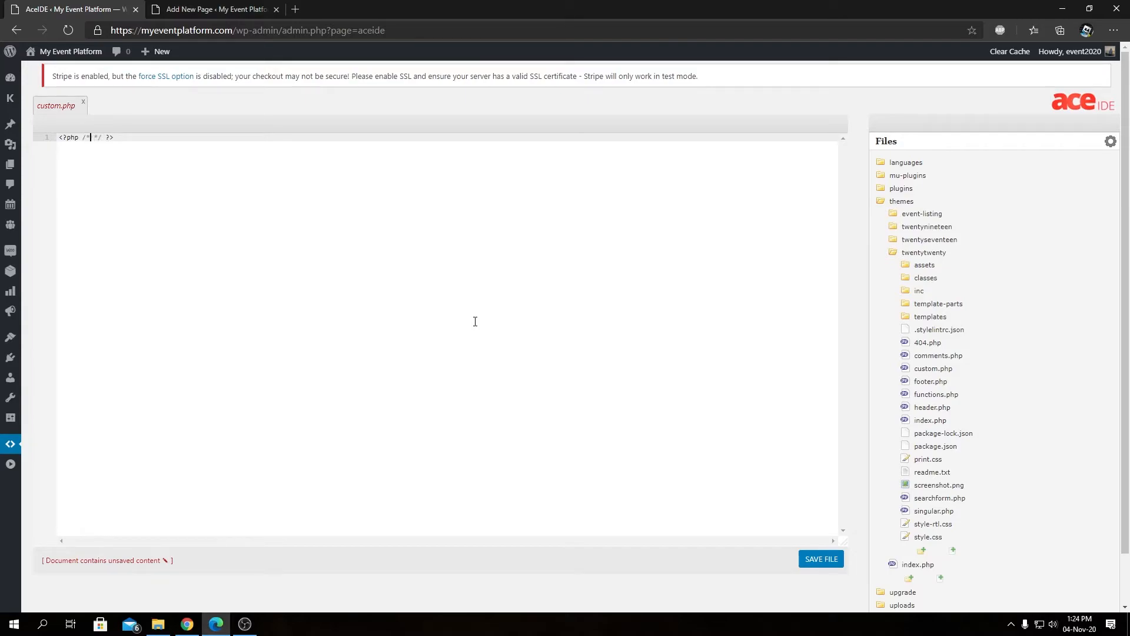
text(Template)
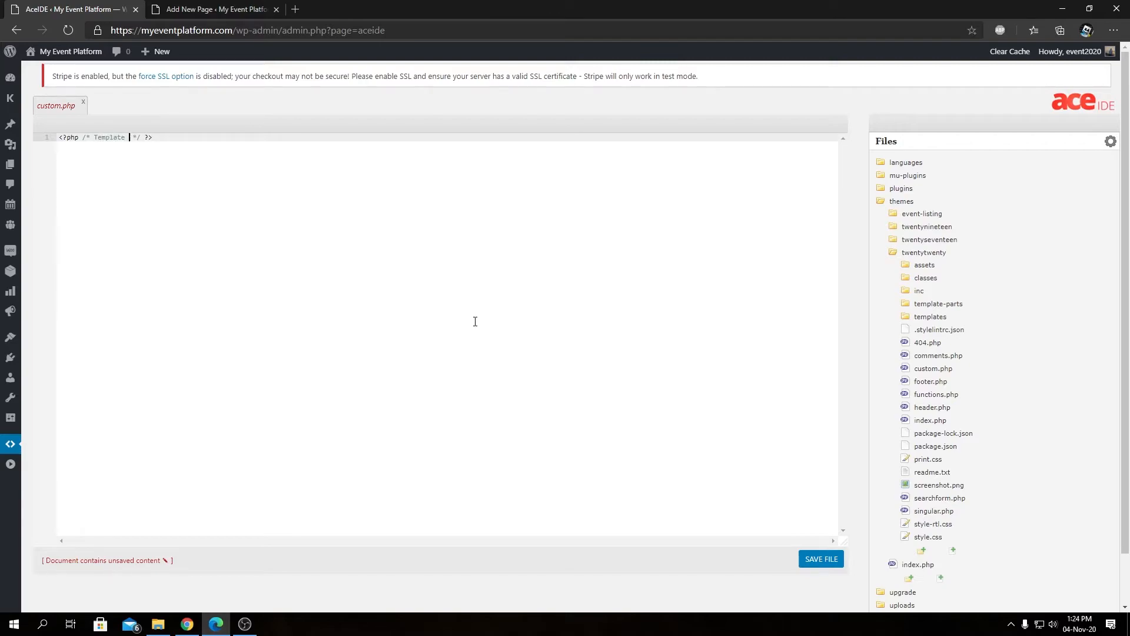
text(Name:)
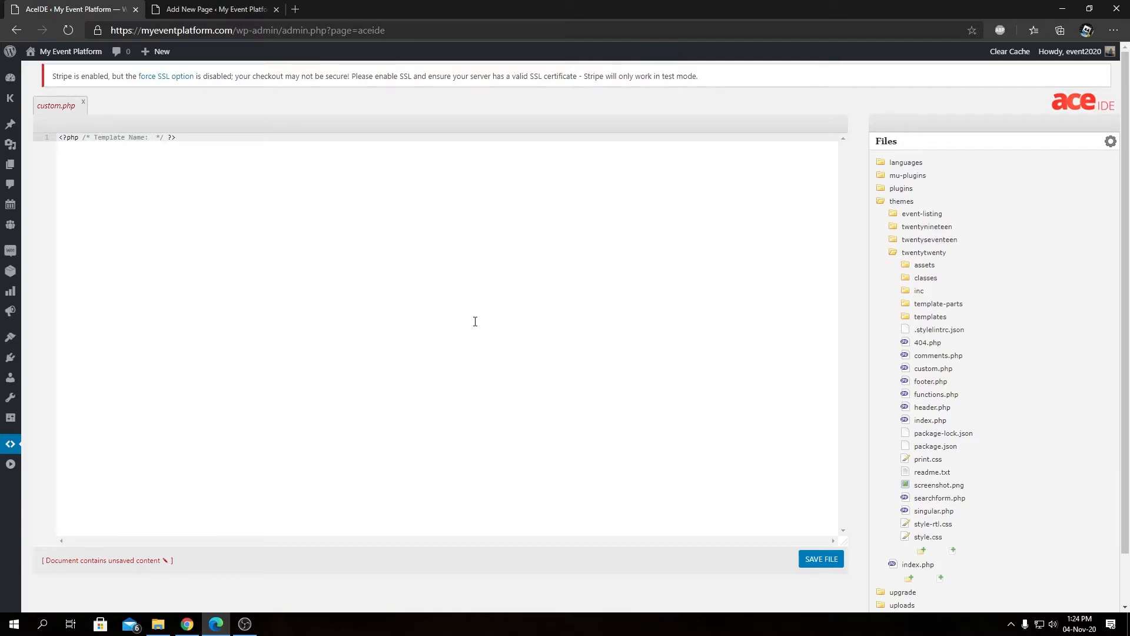
text(Custom)
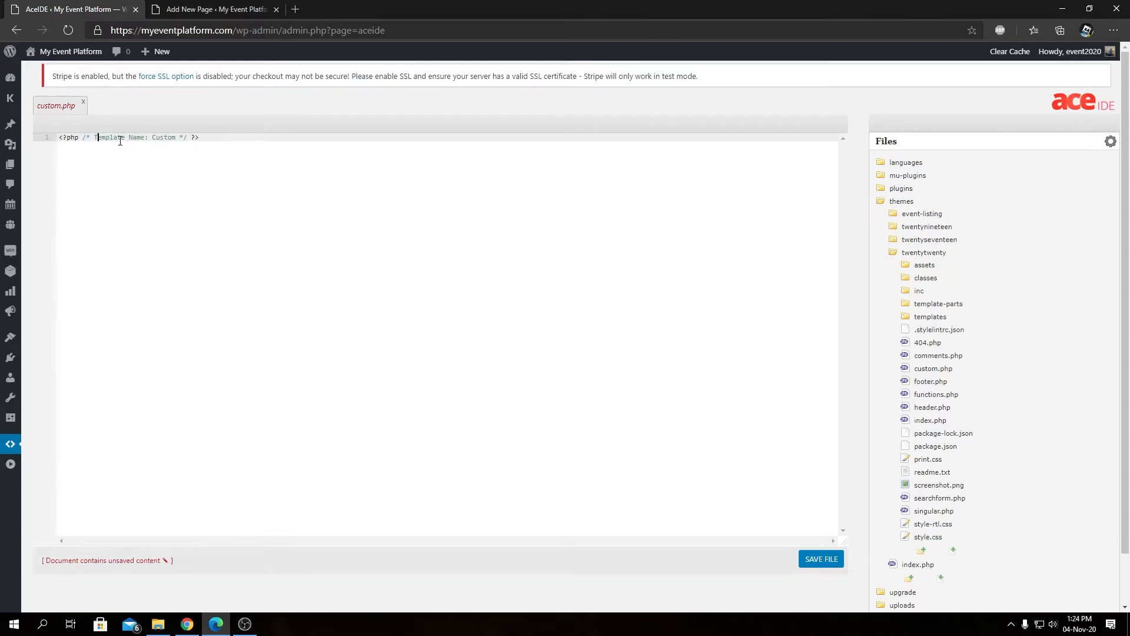
double_click(162, 137)
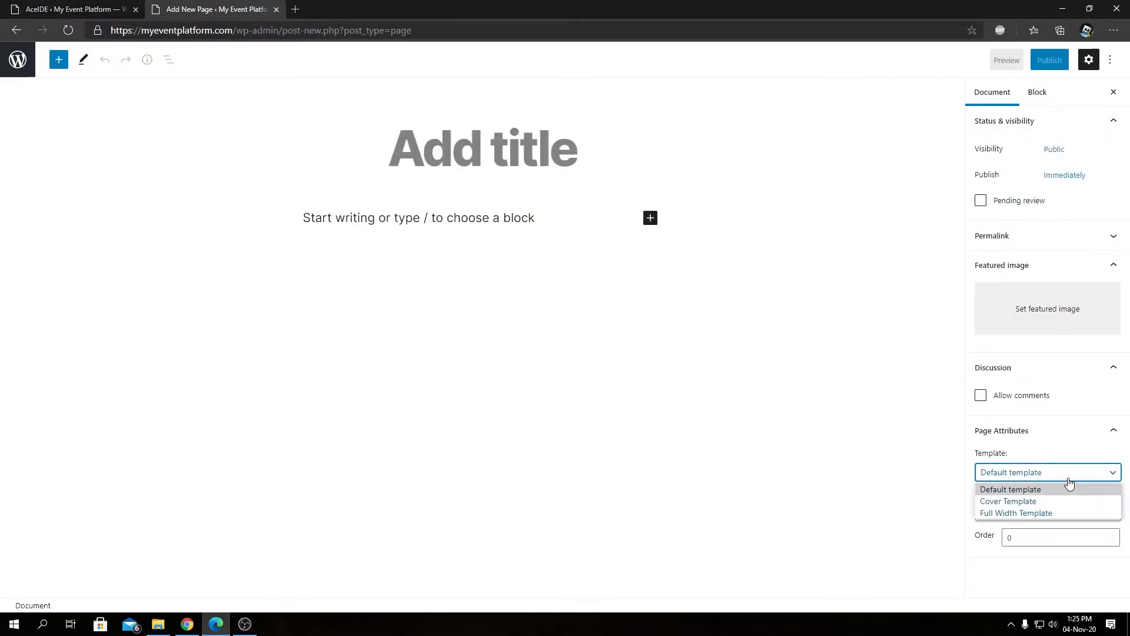
click(68, 10)
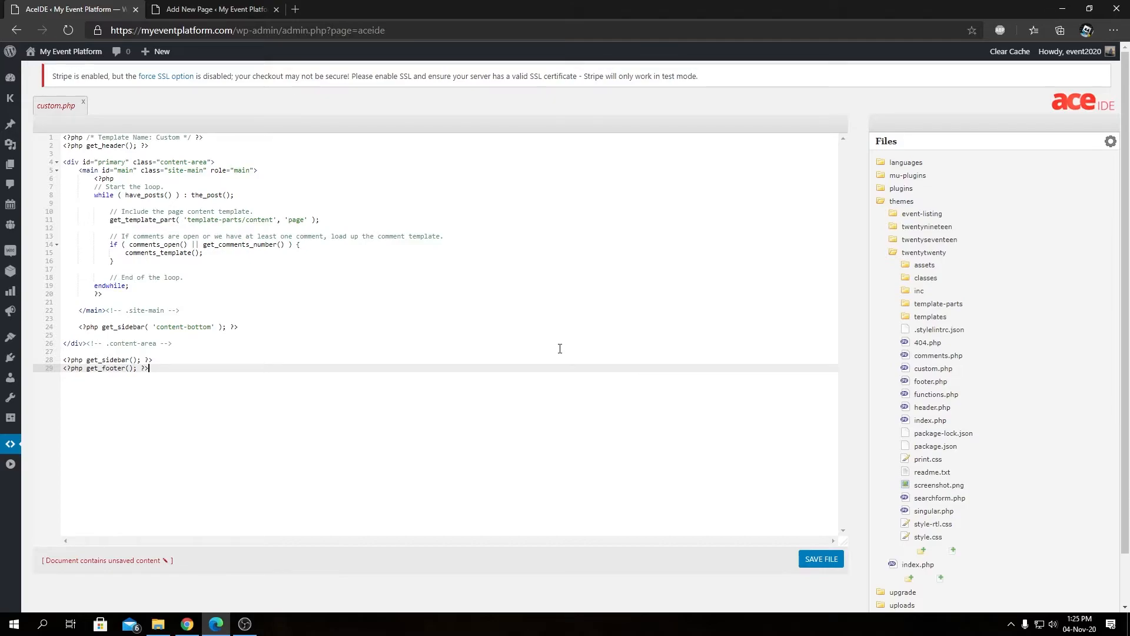
mouse_move(112, 144)
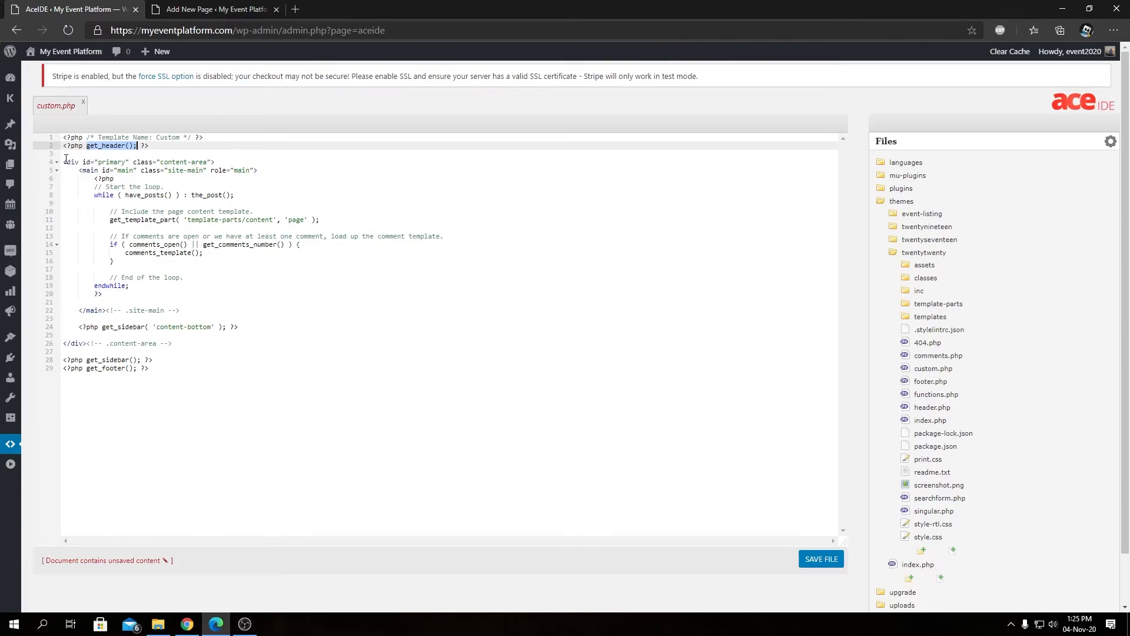
Save custom.php with its header, content loop, sidebar and footer calls.
drag(64, 153, 171, 343)
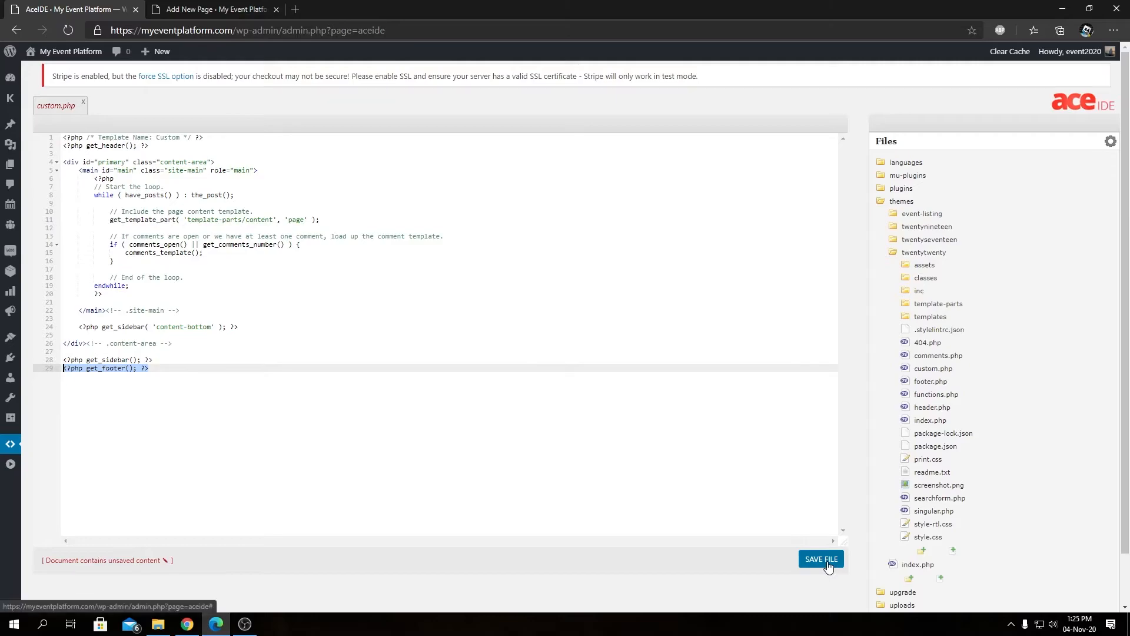
click(212, 9)
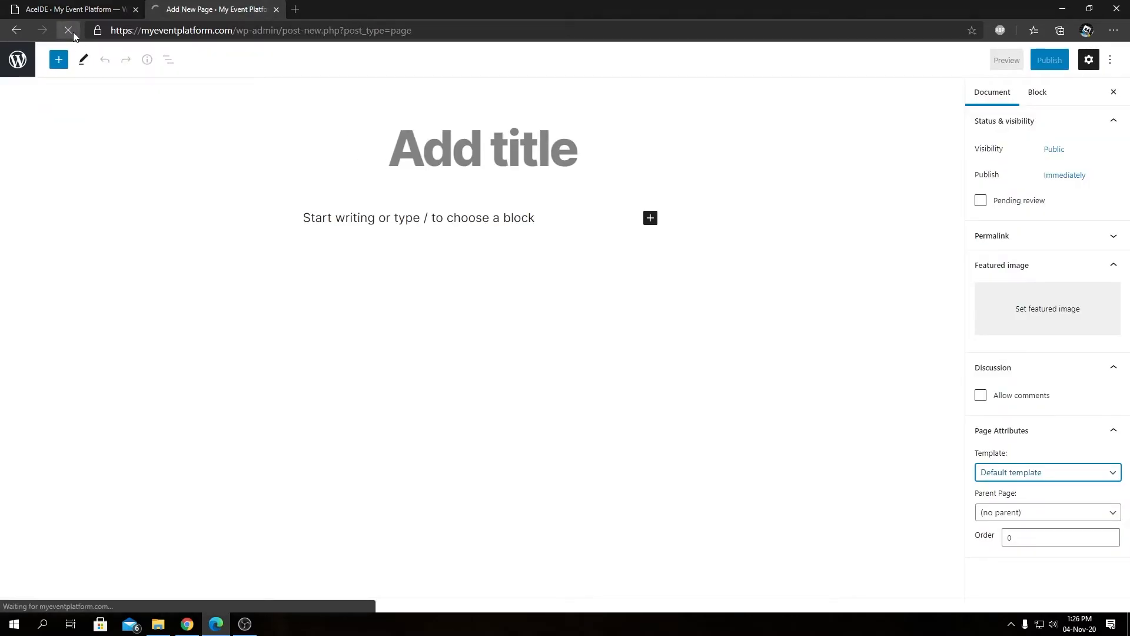
Apply the Custom template to the new page after reloading the editor.
click(482, 148)
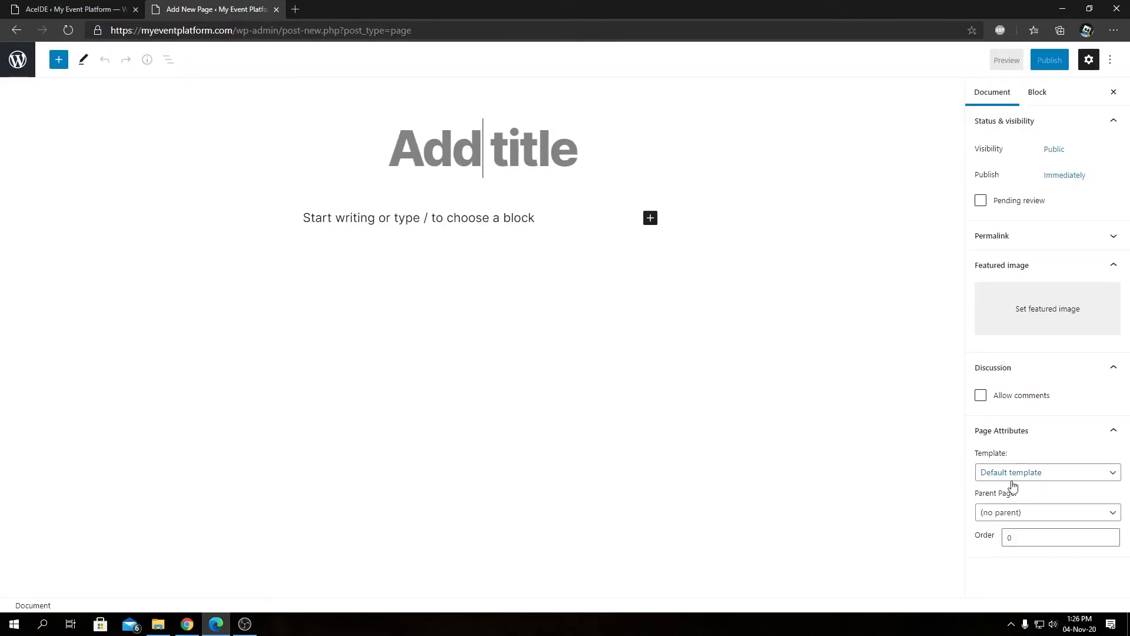
click(1046, 472)
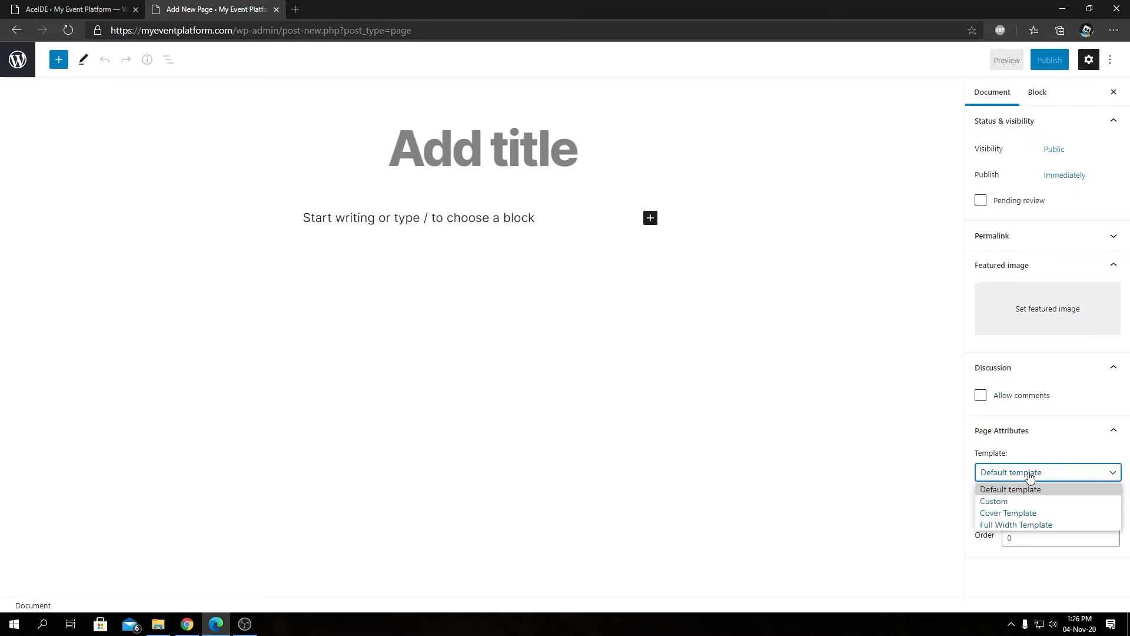
mouse_move(1015, 501)
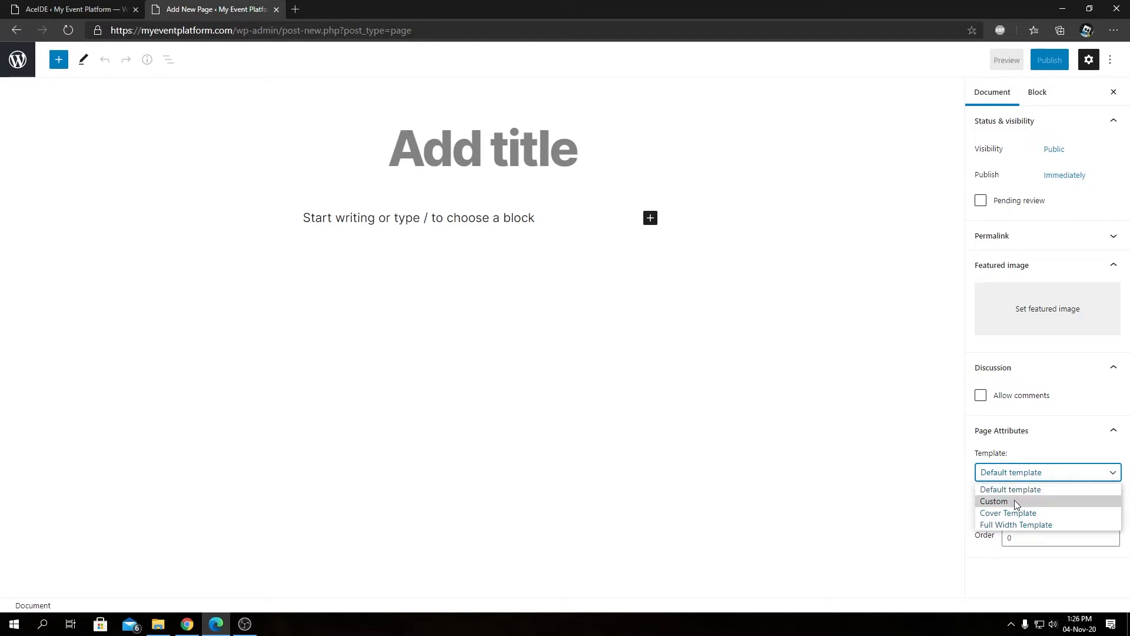
click(995, 501)
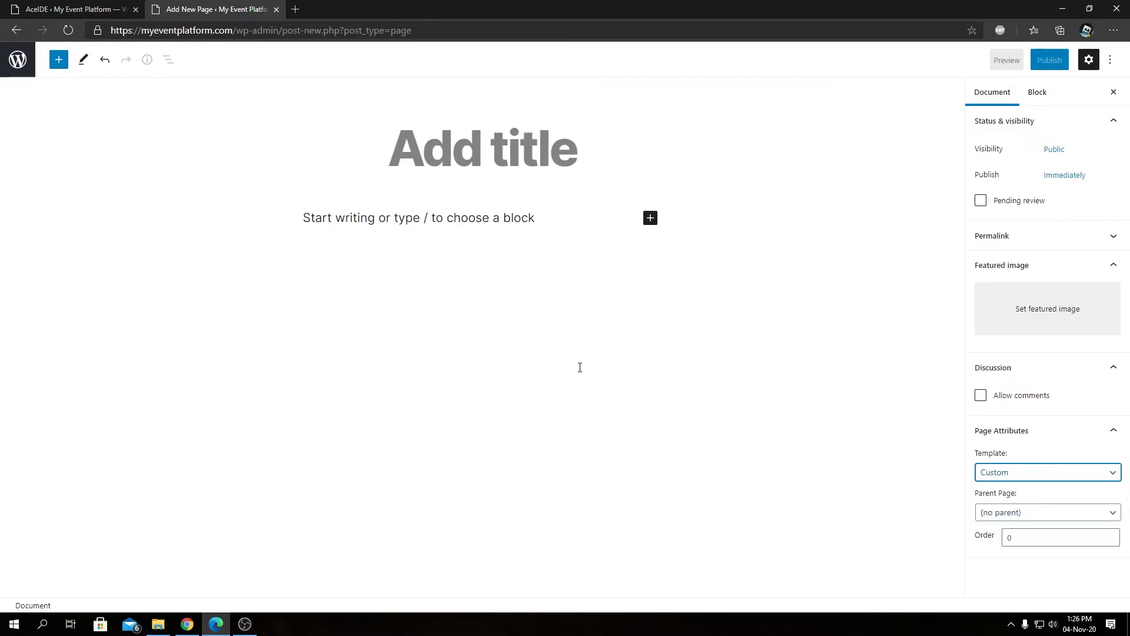
Title the page 'Hello Custom Template' with a one-line paragraph about the template built by us.
text(Hell)
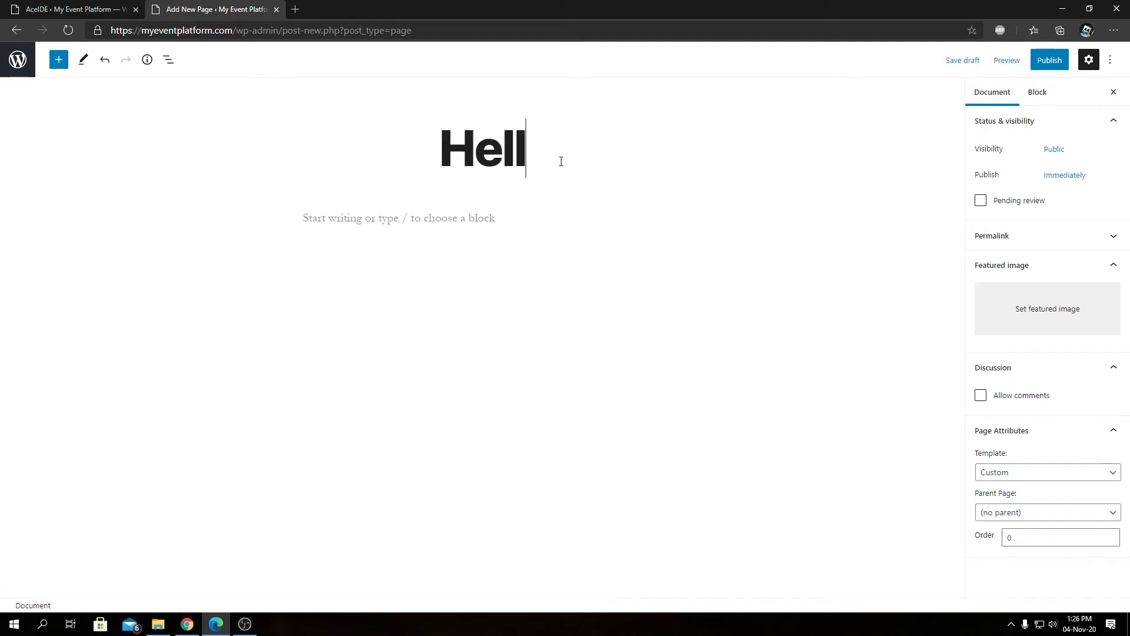
text(o Custom)
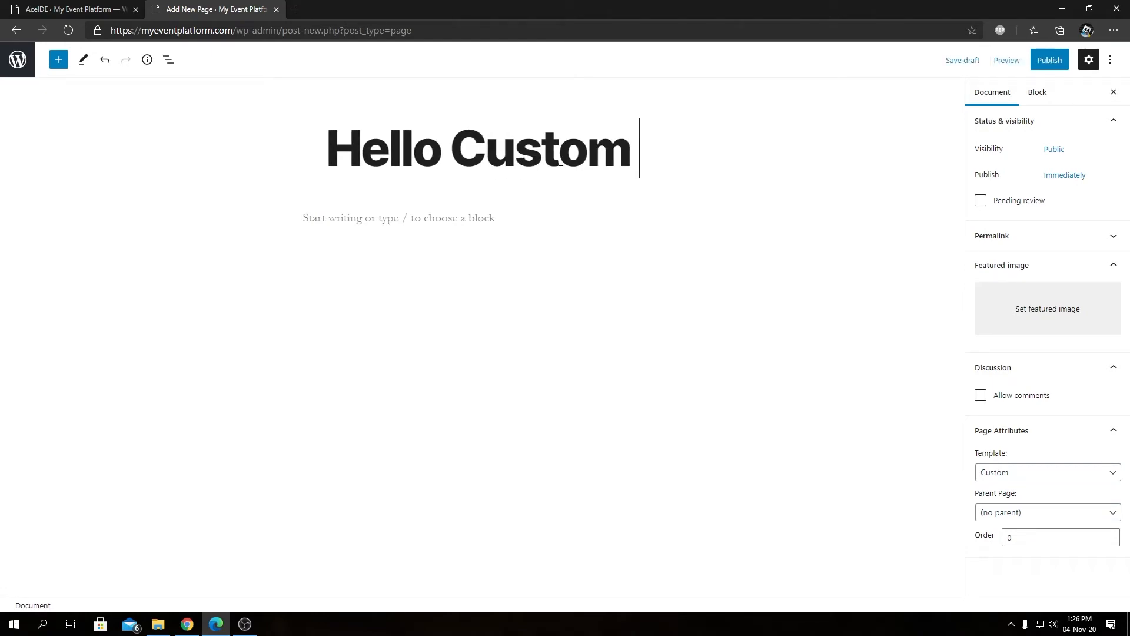
text(Template)
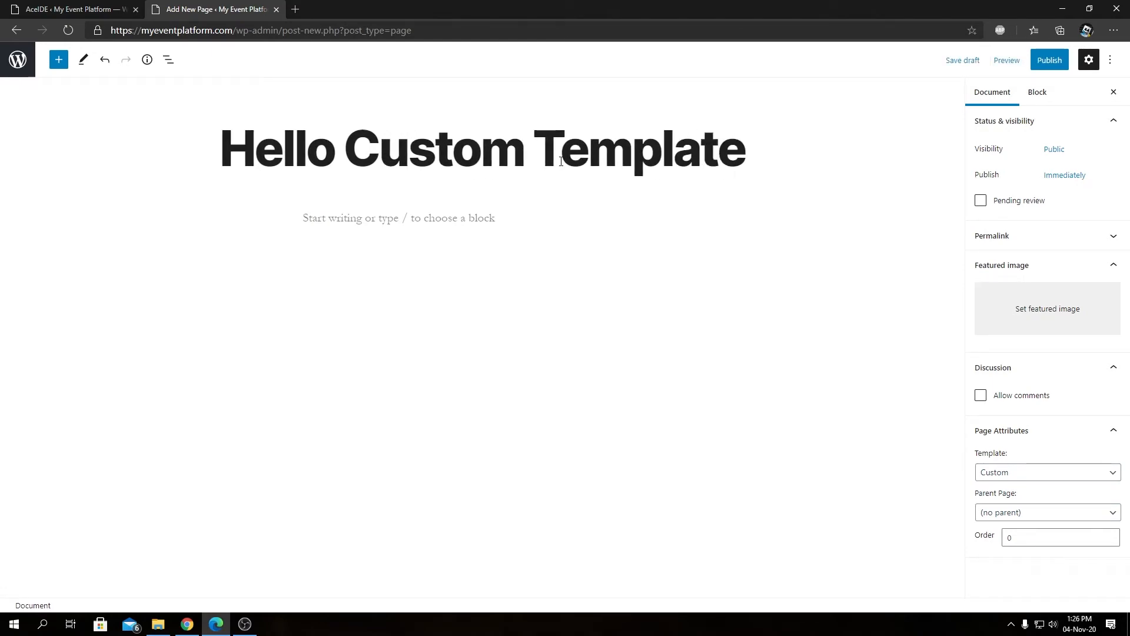
click(399, 218)
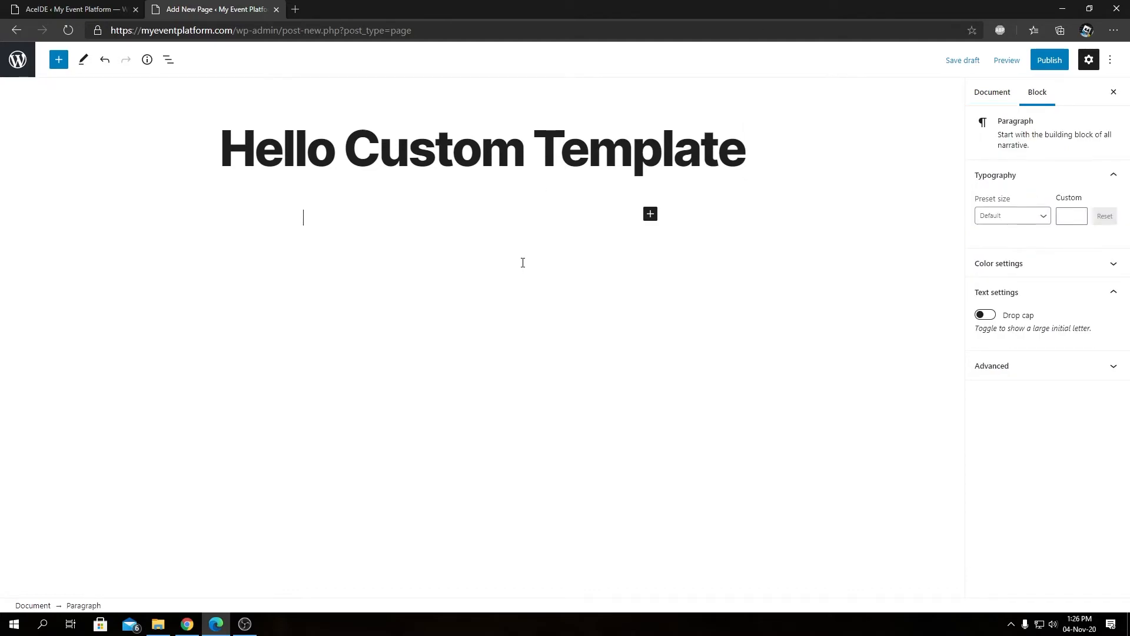
text(This page is using a custom temp)
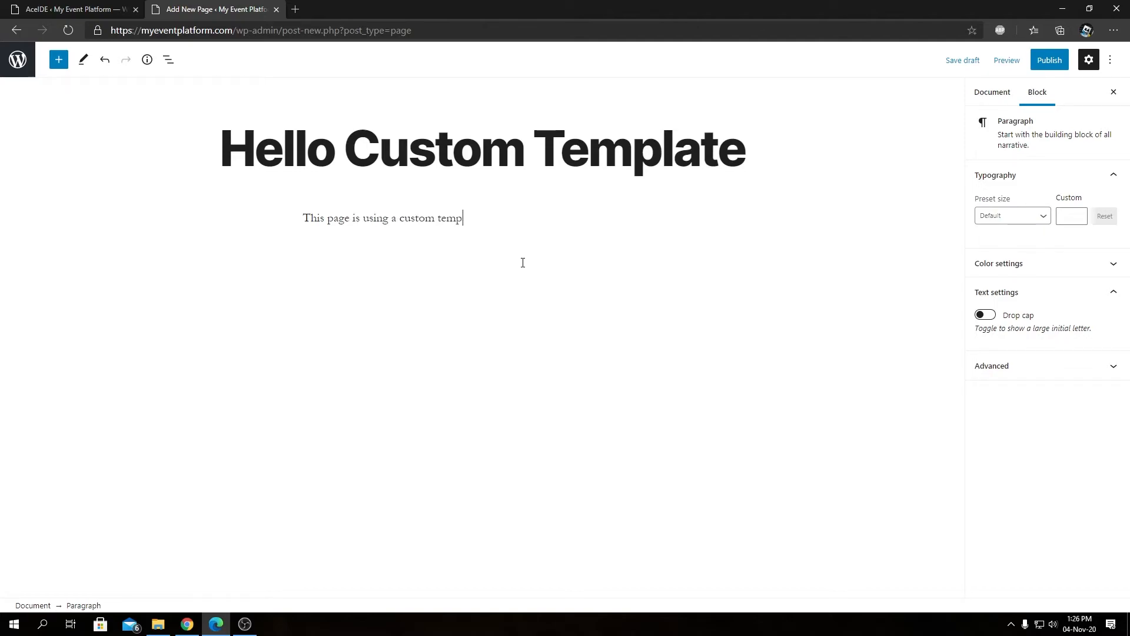
text(late built)
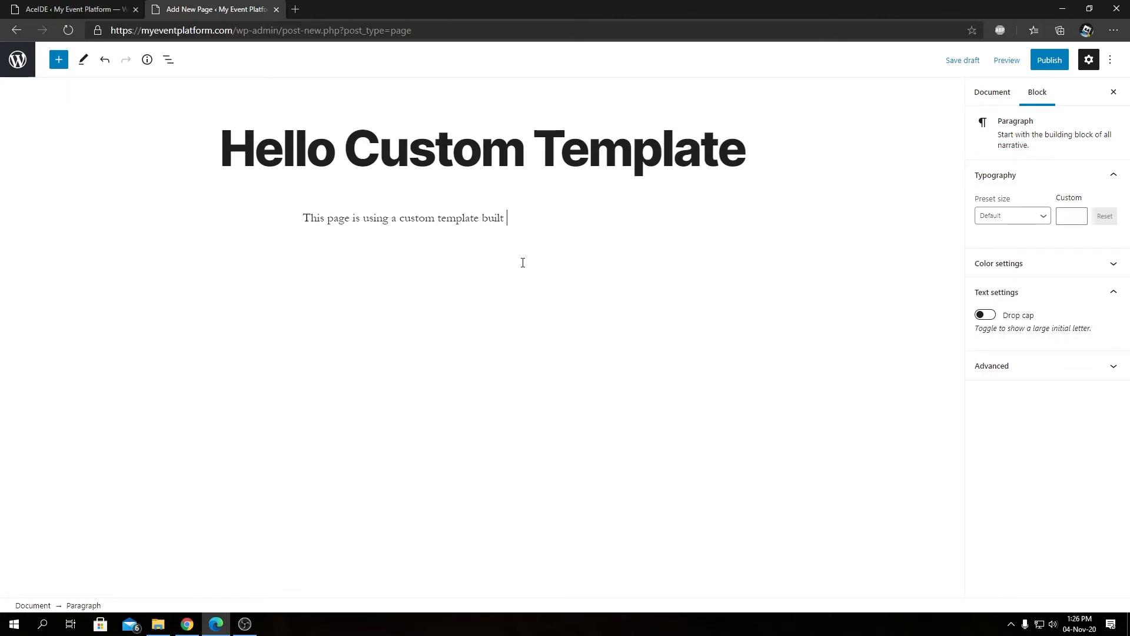
text(by us)
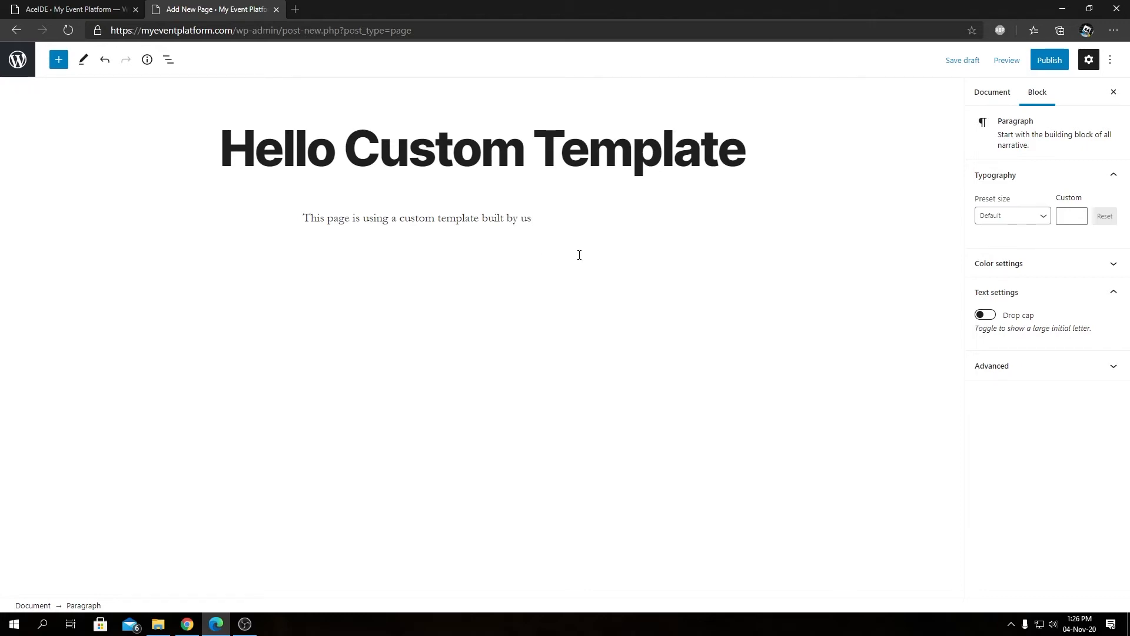
Publish the page and view it live.
click(1048, 60)
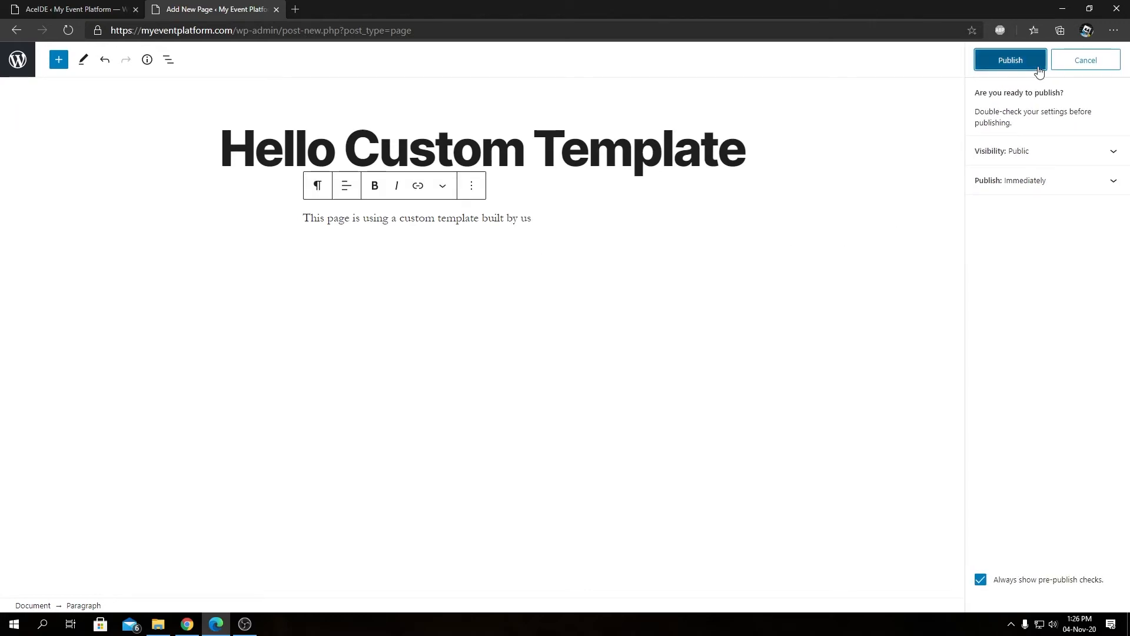
click(1010, 60)
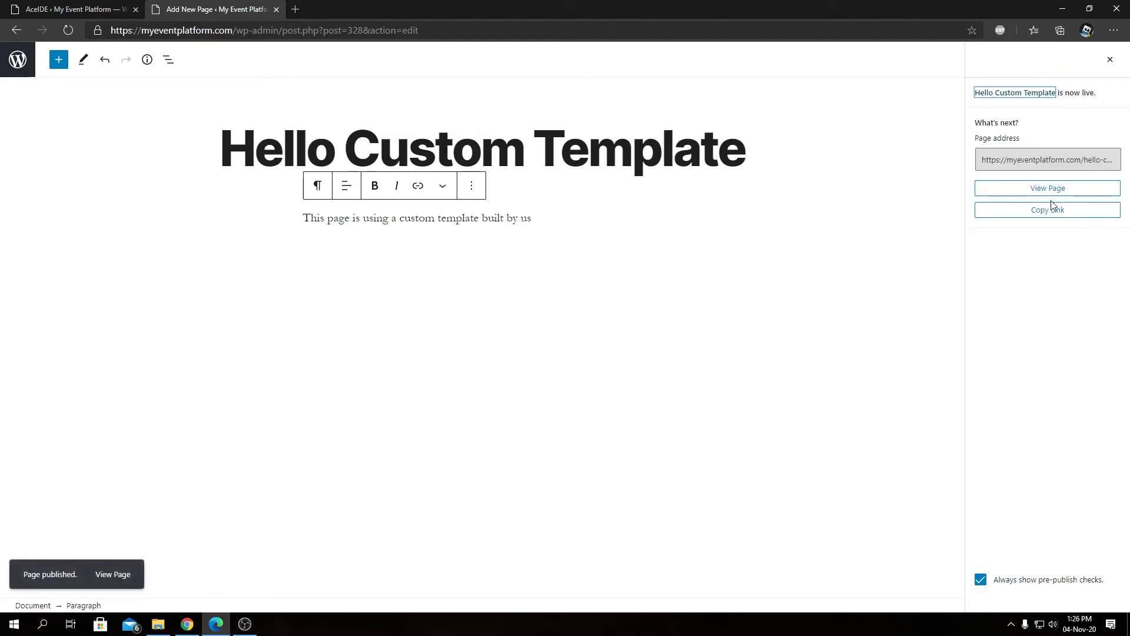
click(1046, 188)
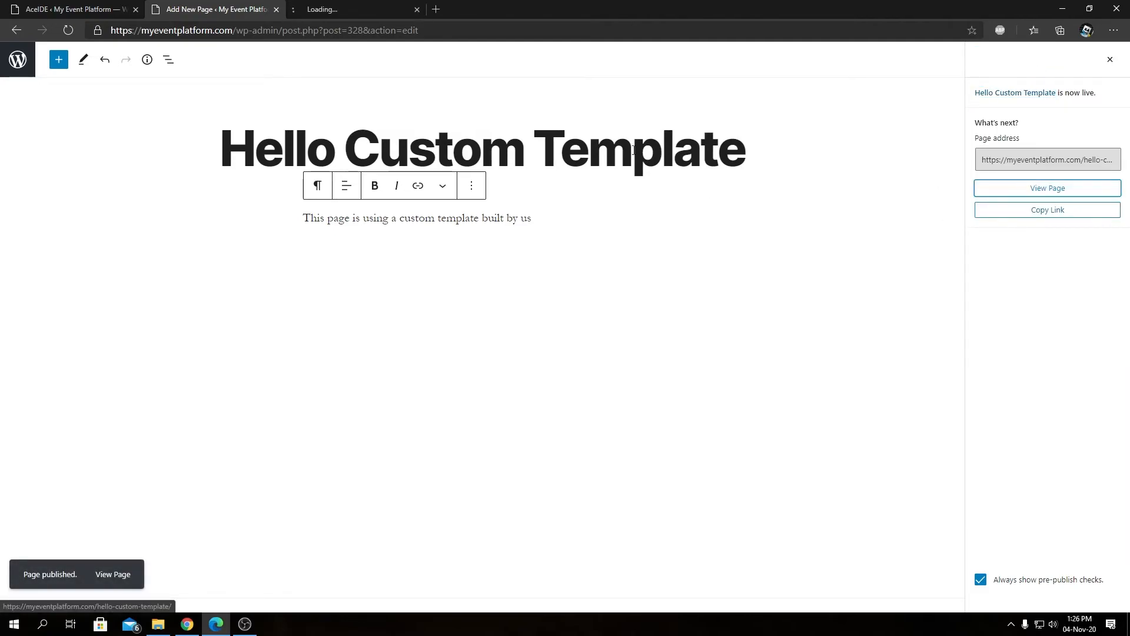
Scroll the live page down to the footer and back, then return to custom.php in AceIDE.
click(1047, 189)
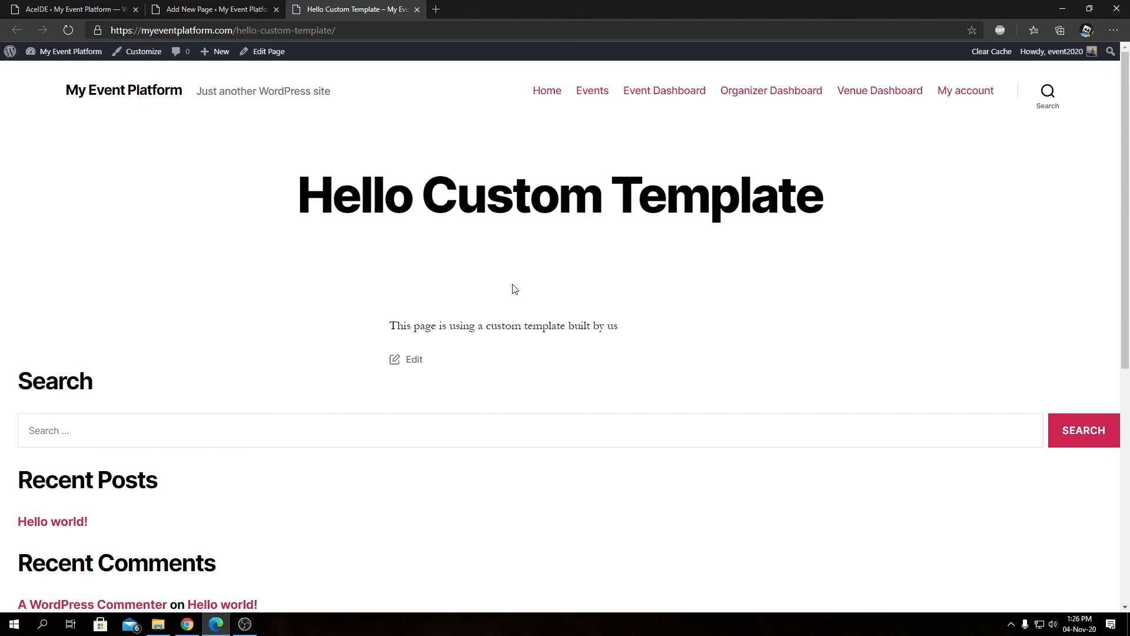
mouse_move(515, 282)
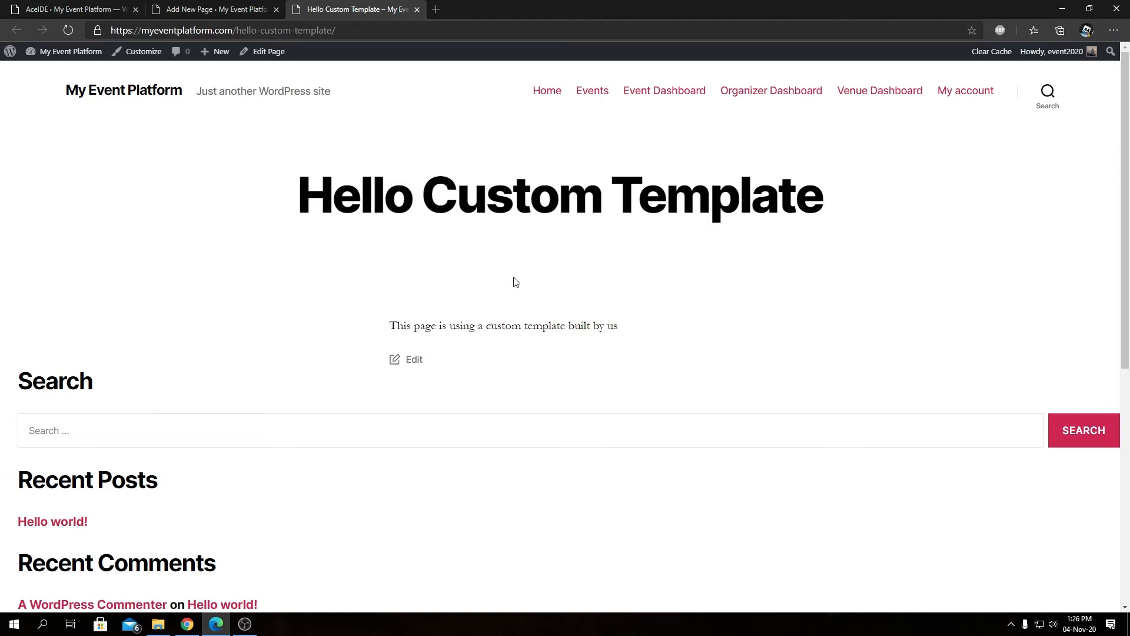
scroll(down, 3)
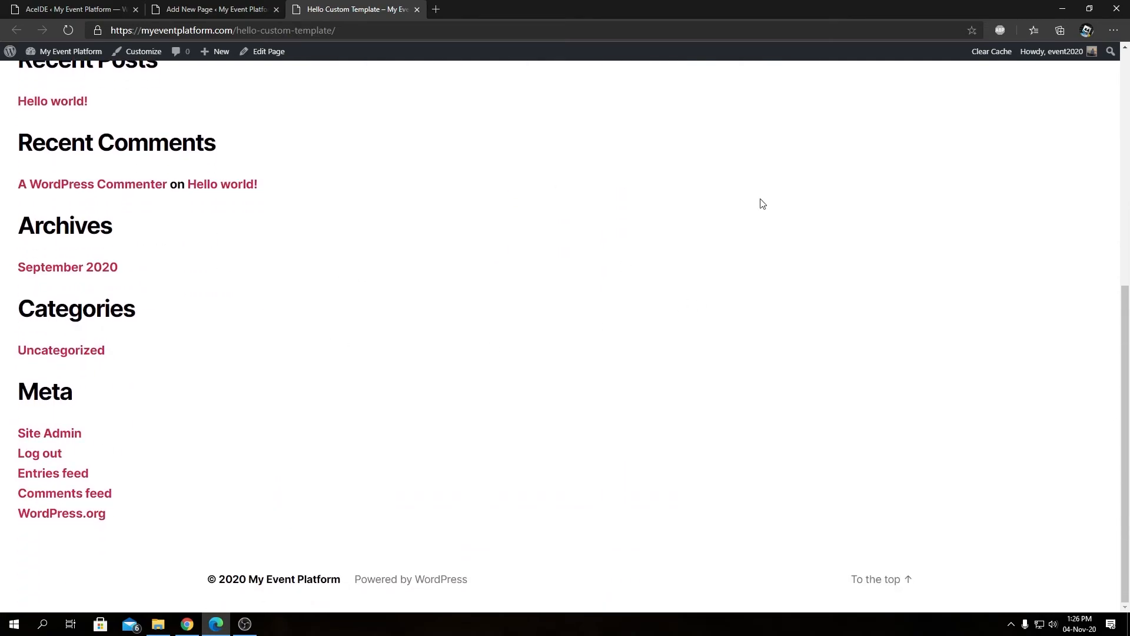
scroll(up, 3)
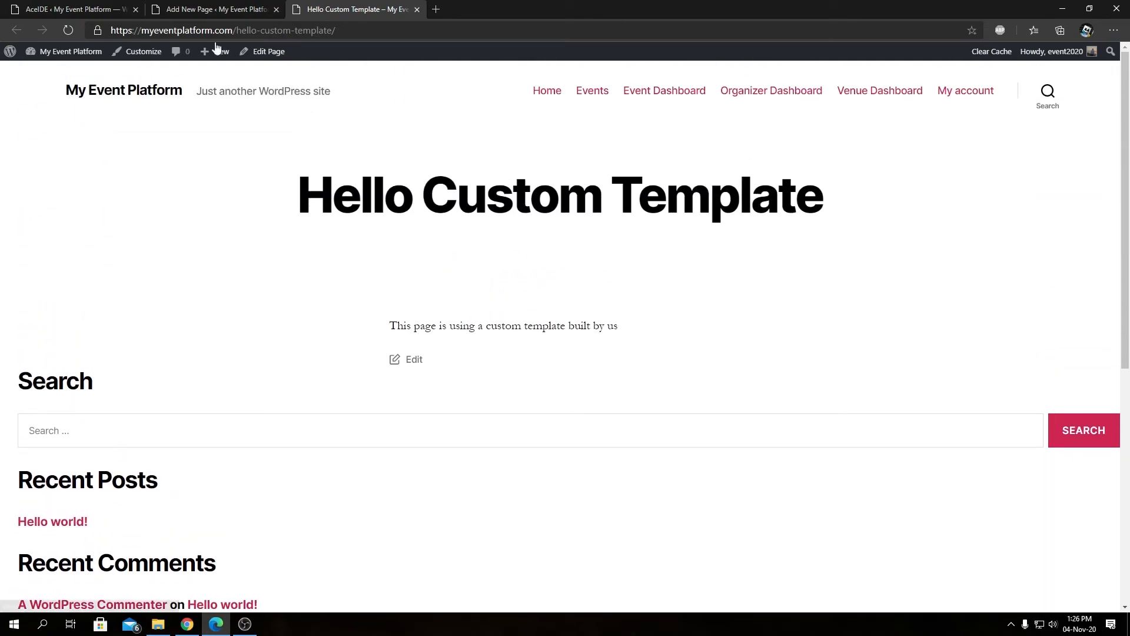
click(68, 9)
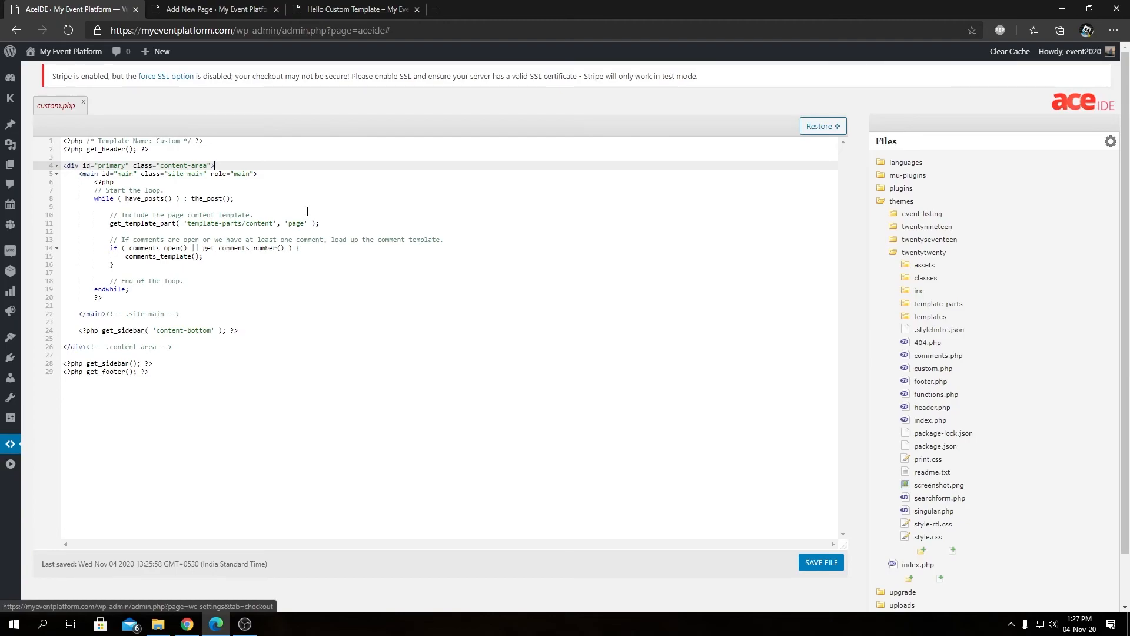
click(353, 8)
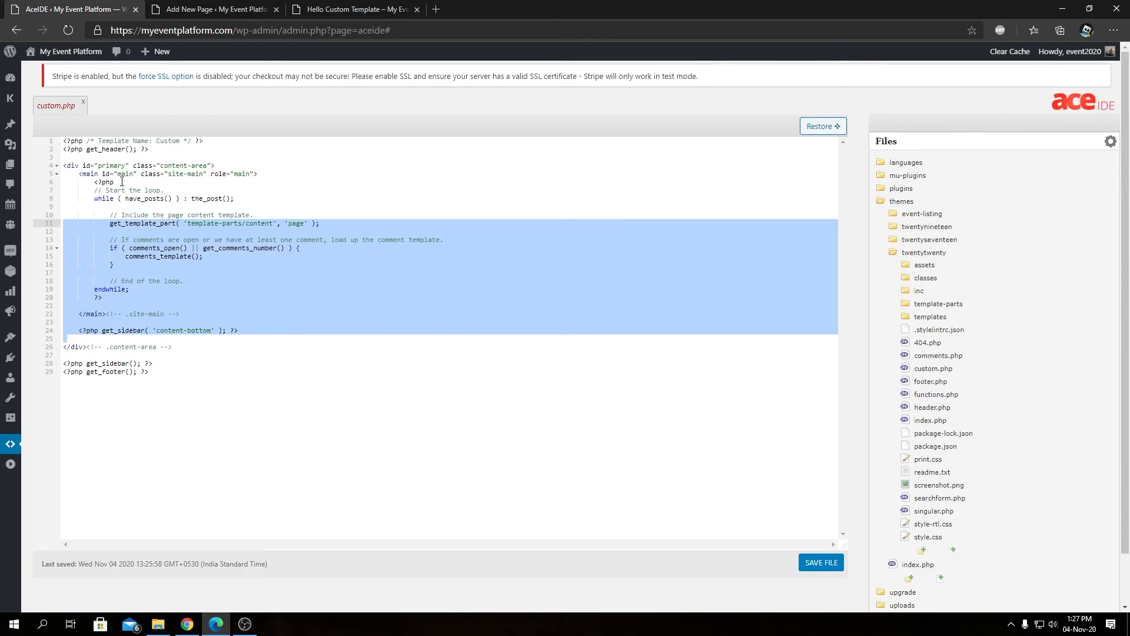
click(234, 199)
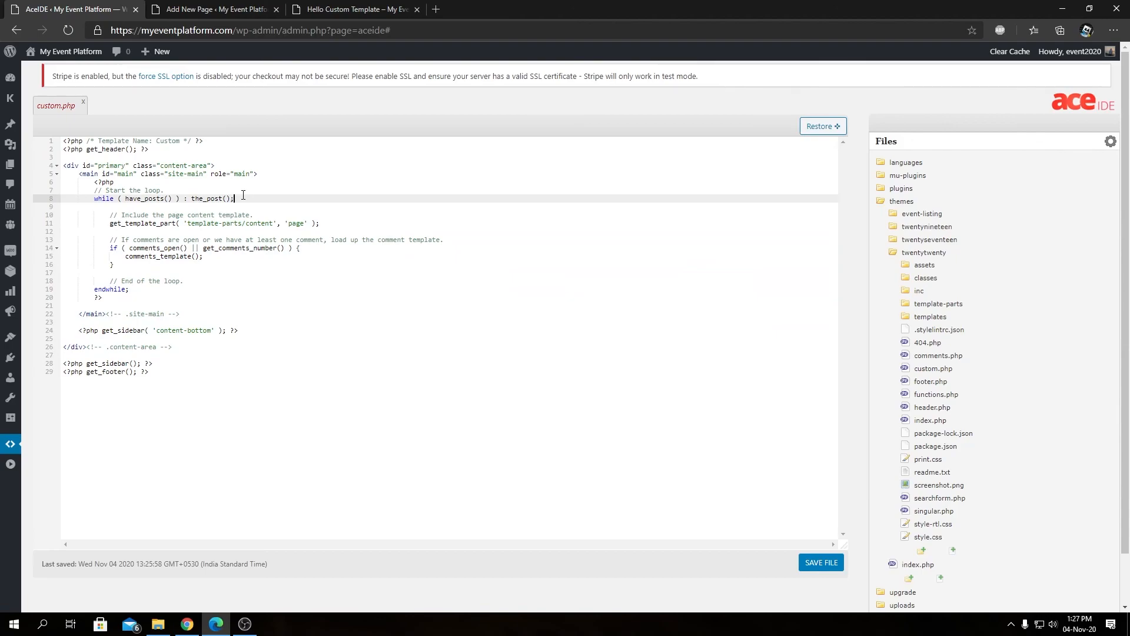